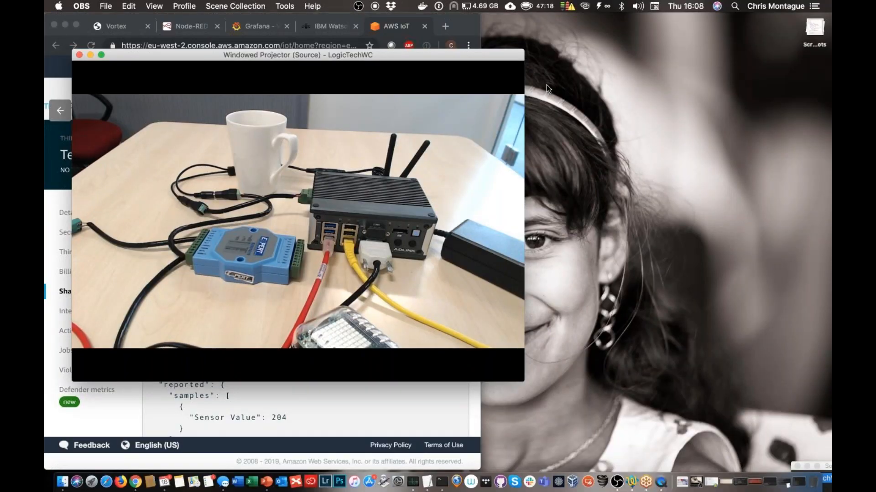
Scroll through the Installed services grid listing Modbus, Node-RED, Grafana, HiveMQ and OPC-UA.
left_click_drag(297, 55, 600, 80)
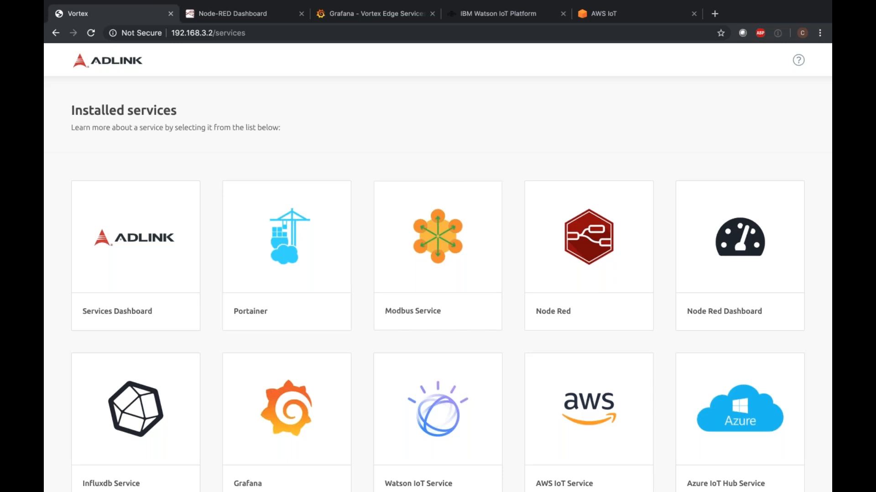
scroll("down", 3)
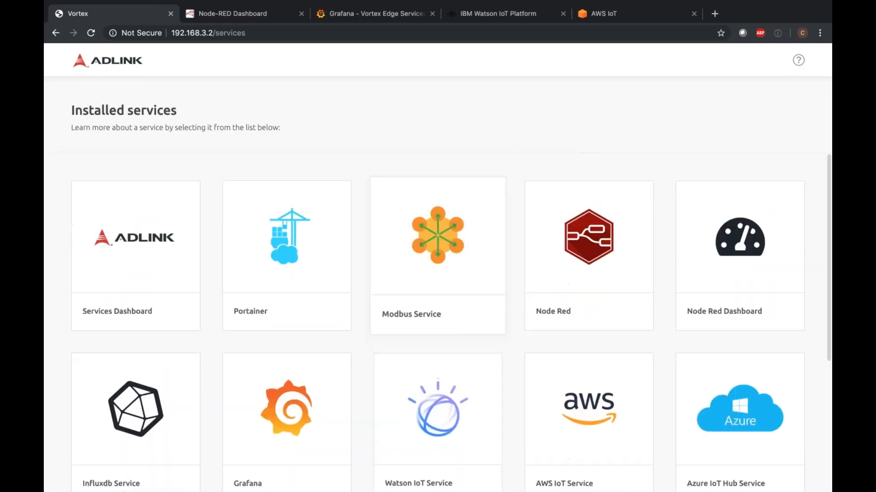
scroll("down", 3)
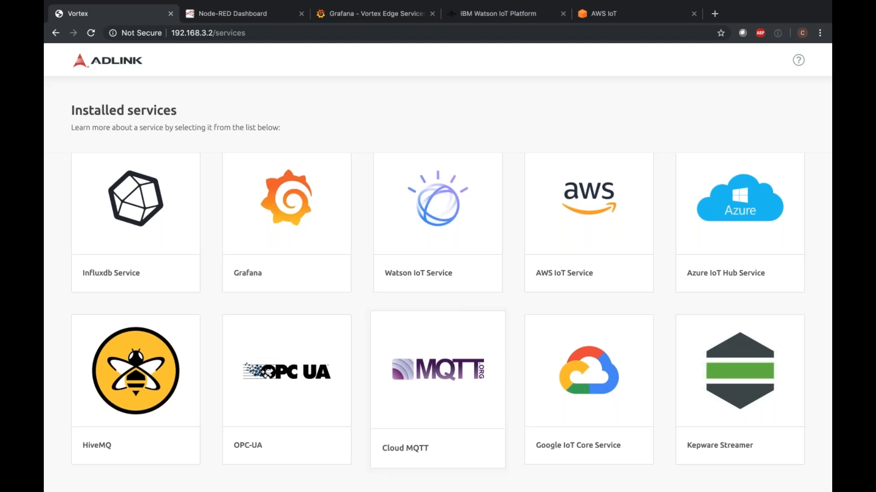
mouse_move(384, 326)
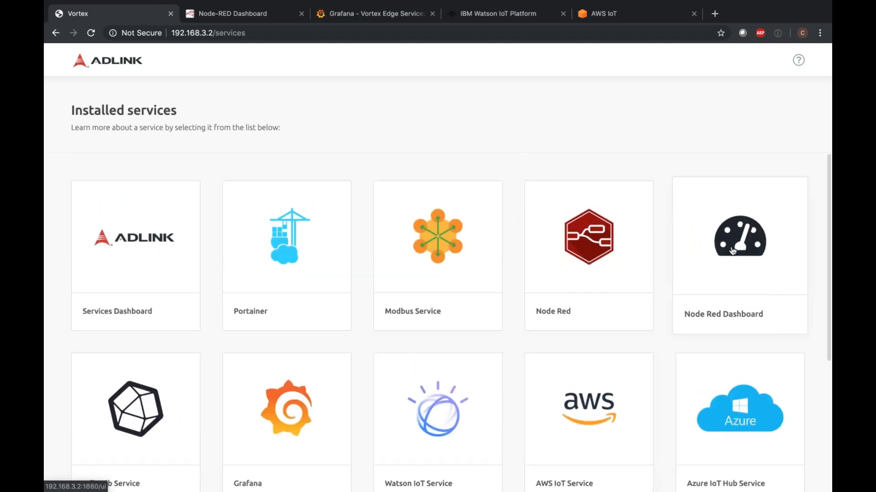
Open the Node Red Dashboard card showing the DXS Demo temperature gauge and graph.
left_click(738, 235)
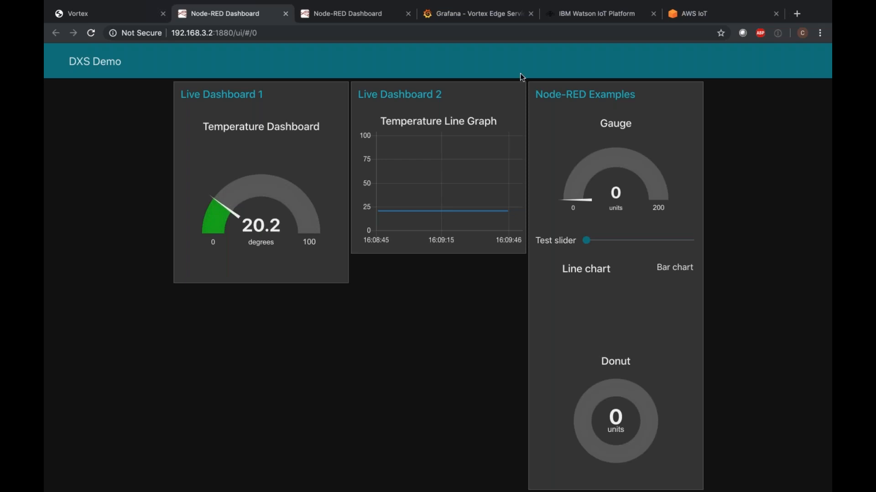
mouse_move(76, 5)
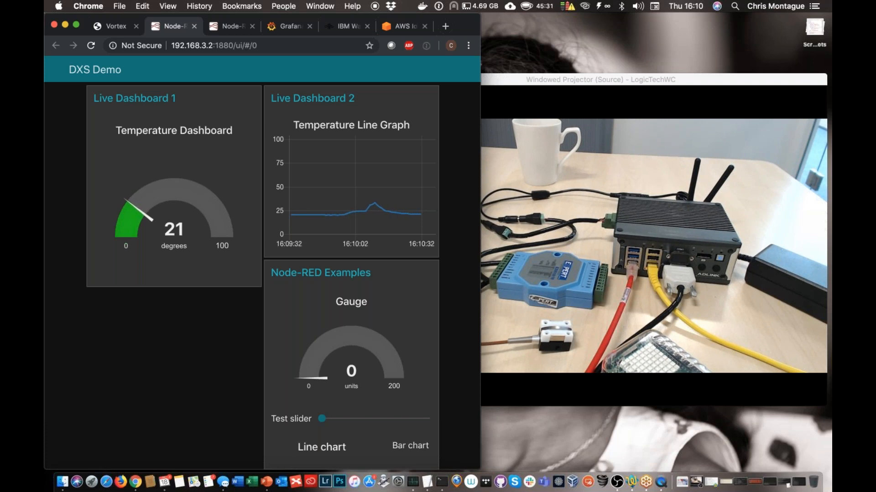
Switch to Grafana's Vortex Edge Services Demo dashboard with temperature, pressure and humidity panels.
left_click(288, 26)
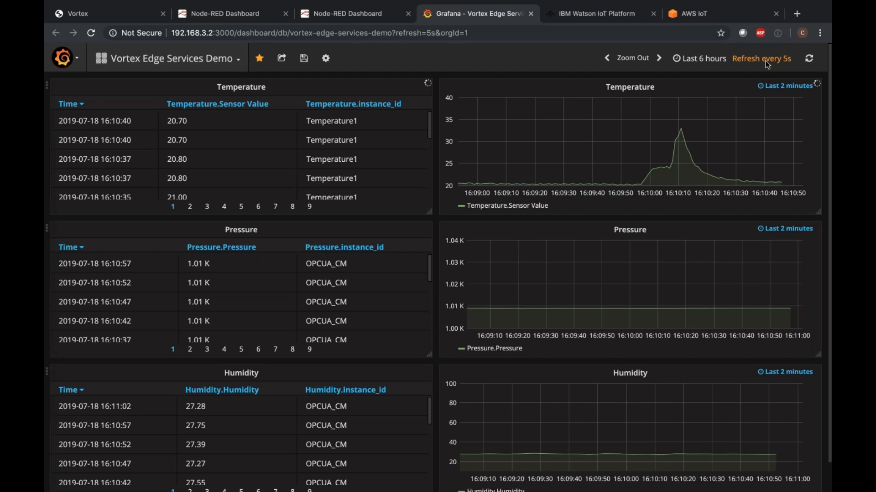
mouse_move(578, 201)
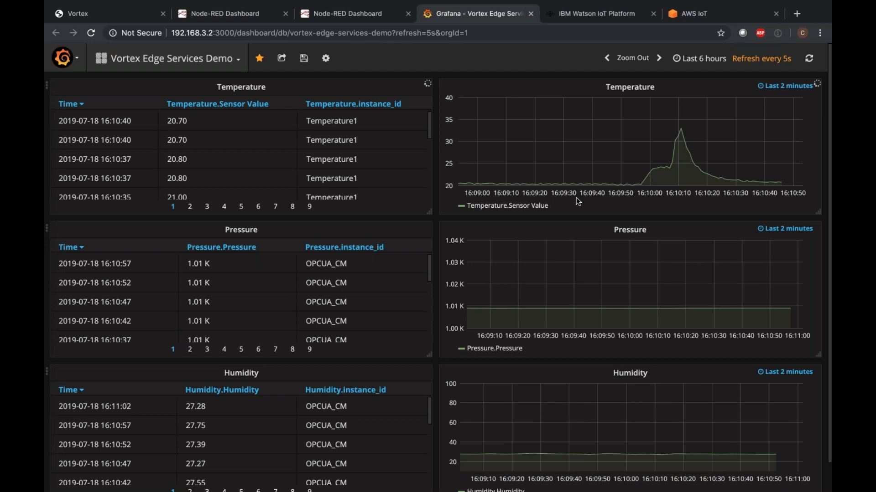
mouse_move(197, 190)
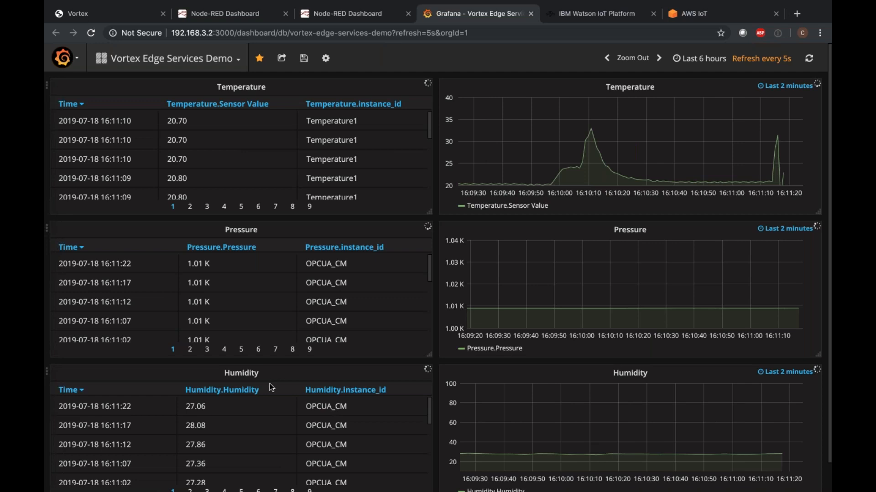
scroll("down", 3)
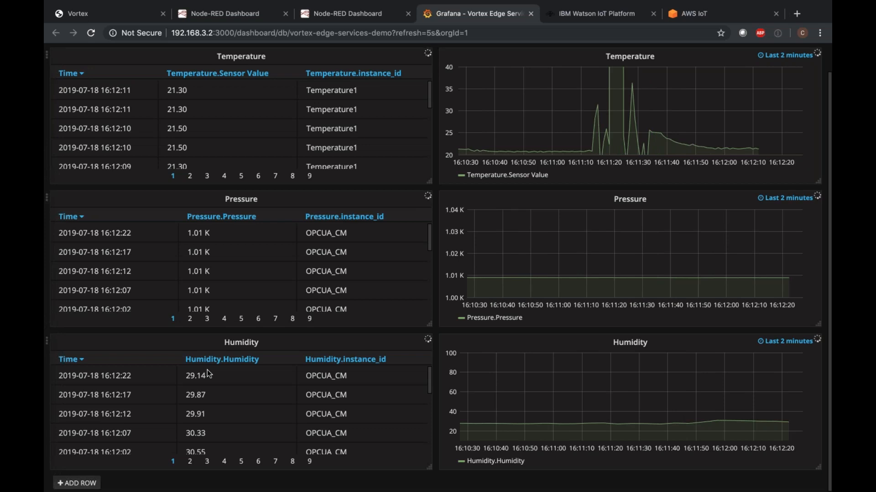
mouse_move(382, 116)
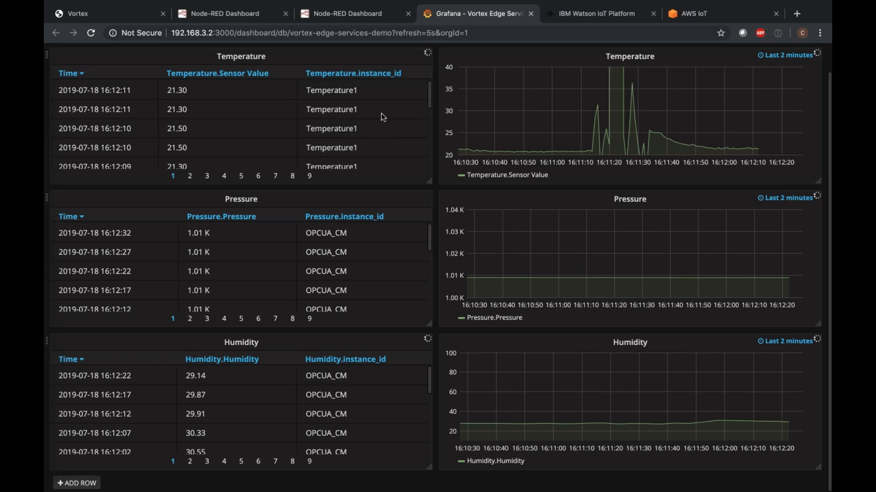
Show the Watson IoT MXE211_Demo board and scroll through its temperature and humidity cards.
left_click(595, 14)
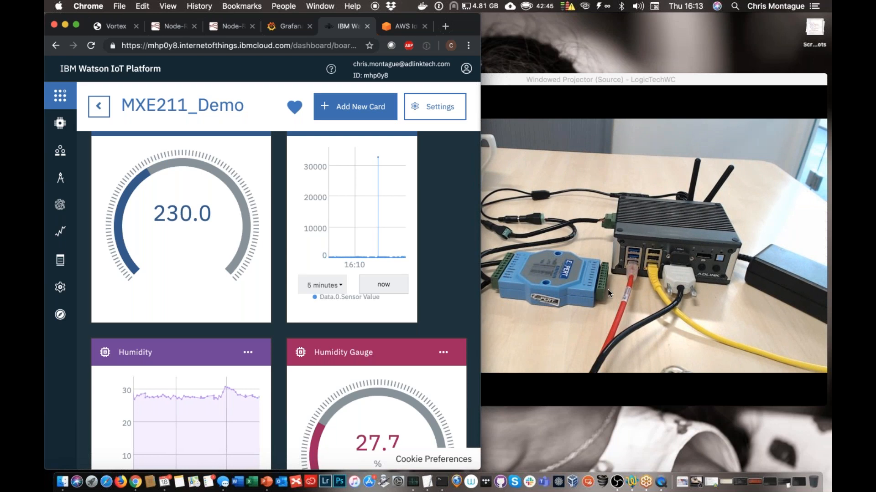
scroll("down", 3)
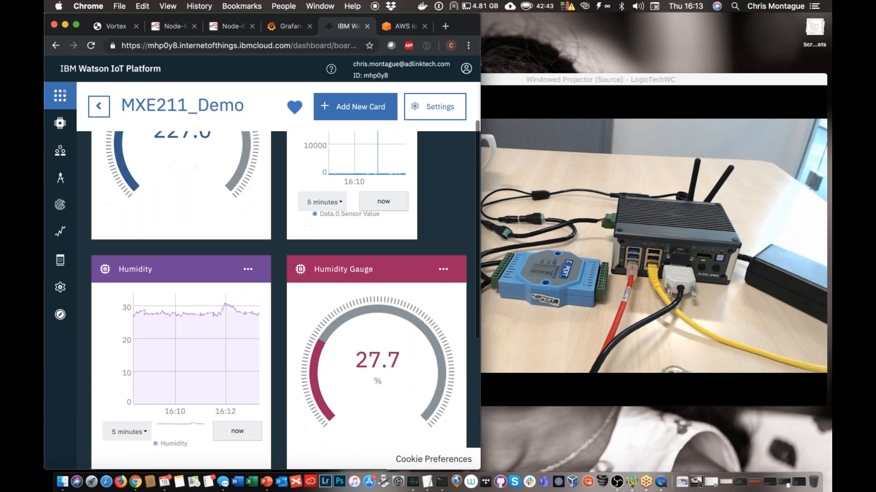
scroll("down", 3)
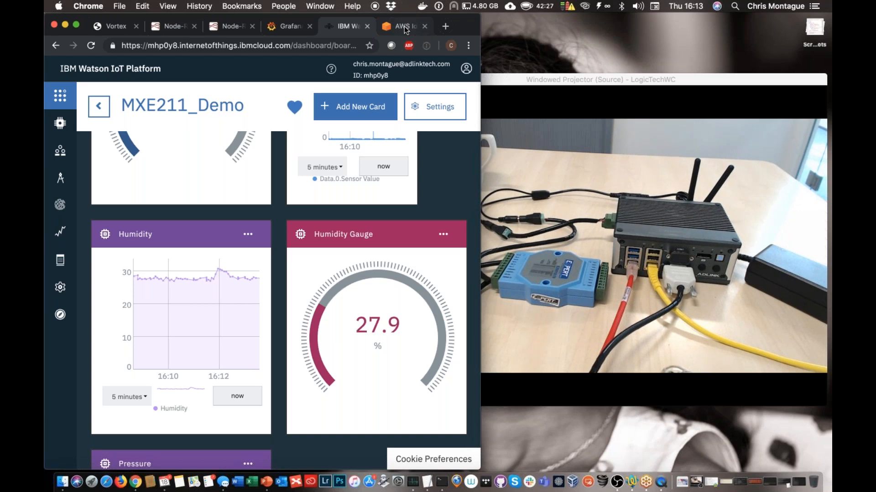
Review the AWS IoT thing shadow reaching Sensor Value 307, then return to the ADLINK services page.
left_click(402, 26)
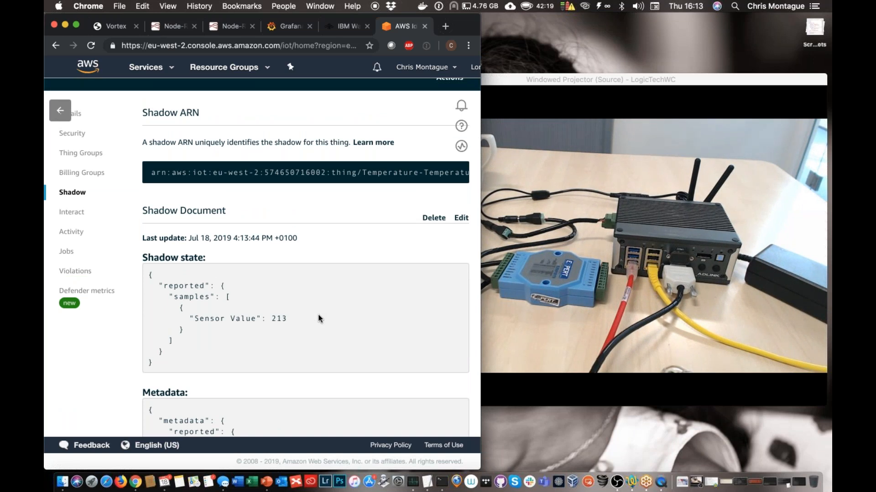
mouse_move(275, 334)
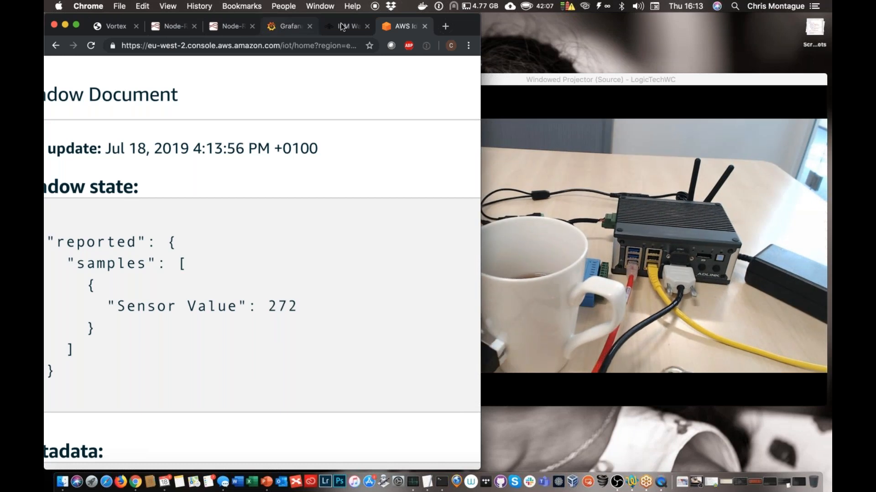
left_click(346, 26)
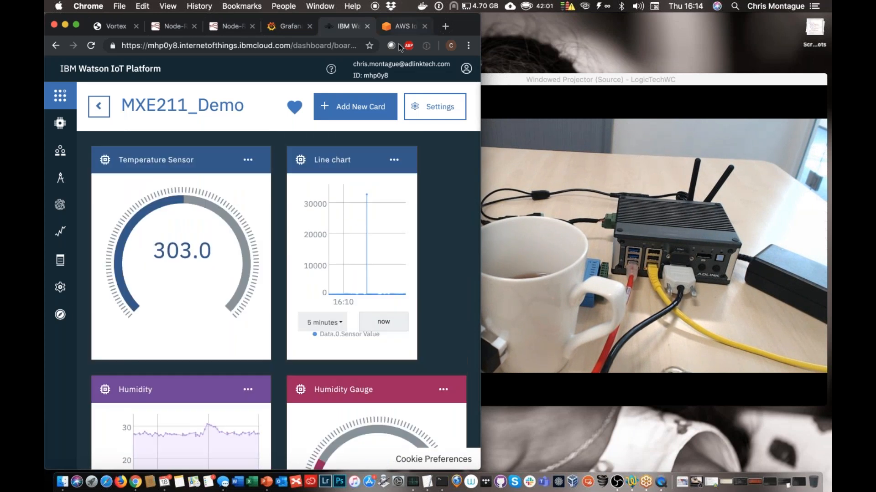
left_click(402, 26)
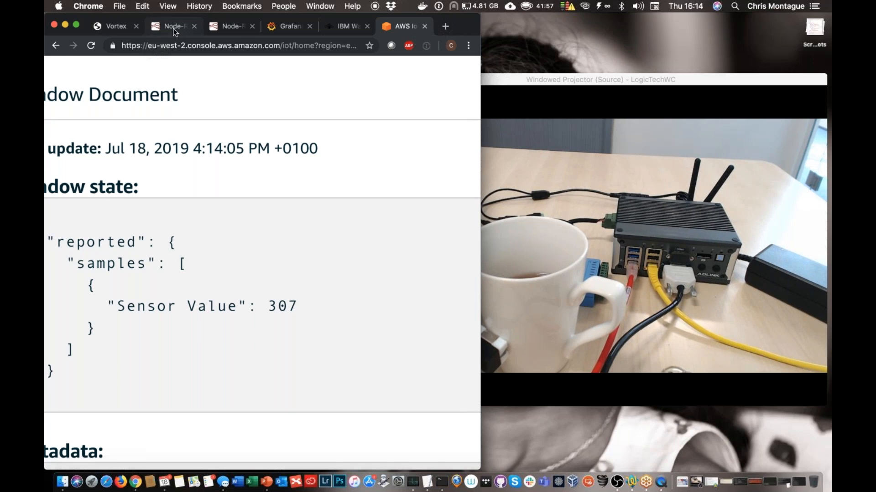
left_click(173, 26)
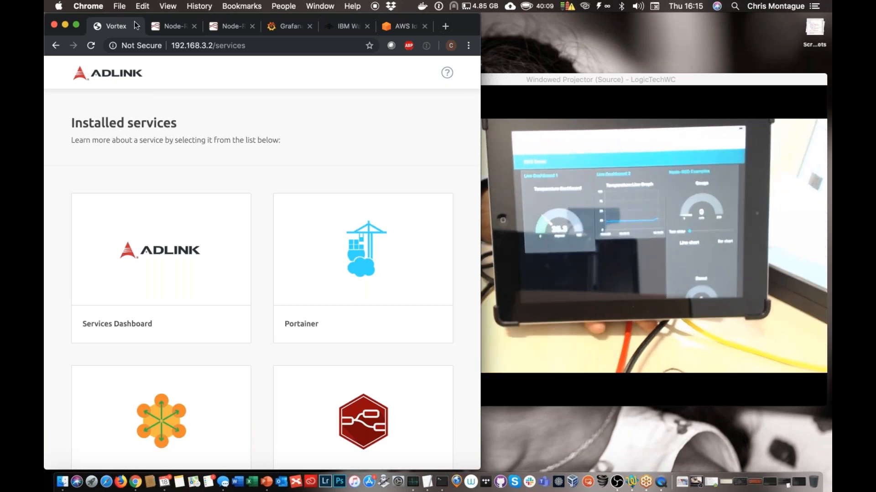
Switch back to the Node-RED DXS Demo dashboard reading 21.1 degrees.
left_click(172, 25)
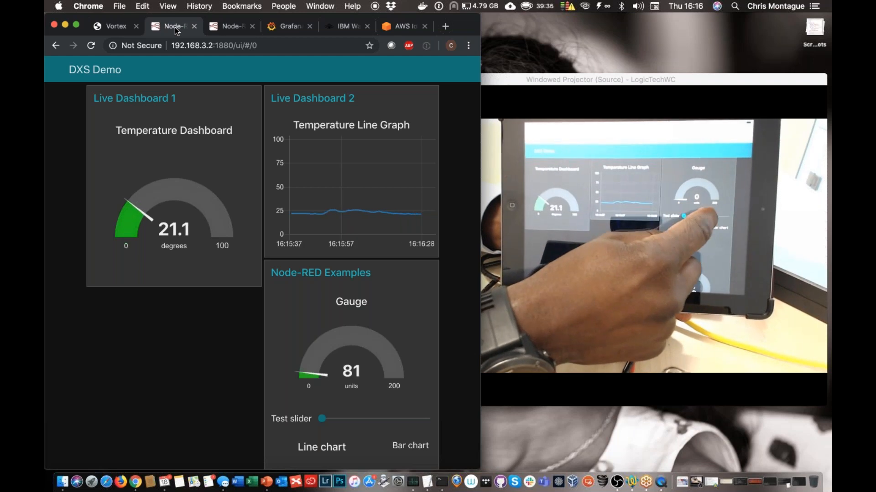
Bring PowerPoint forward on the ADLINK Edge Demo title slide, slide 11 of 15.
left_click_drag(321, 418, 366, 418)
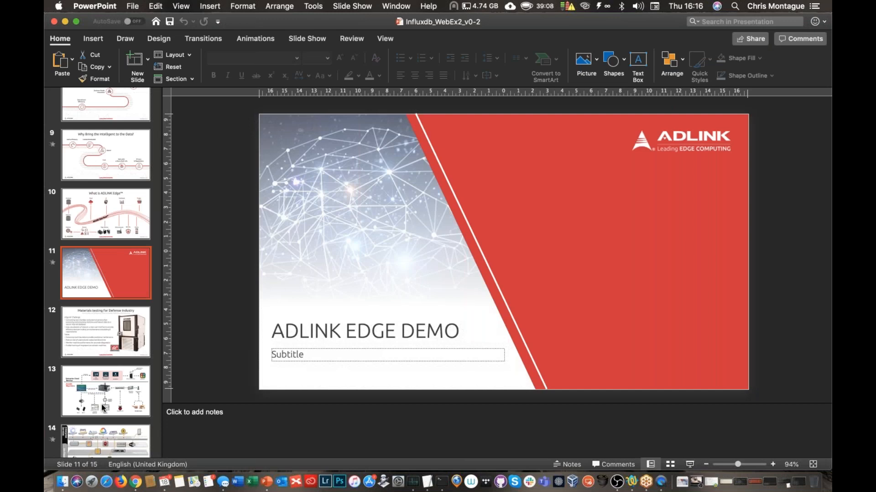
Select the architecture diagram slide and present it full screen.
left_click(106, 391)
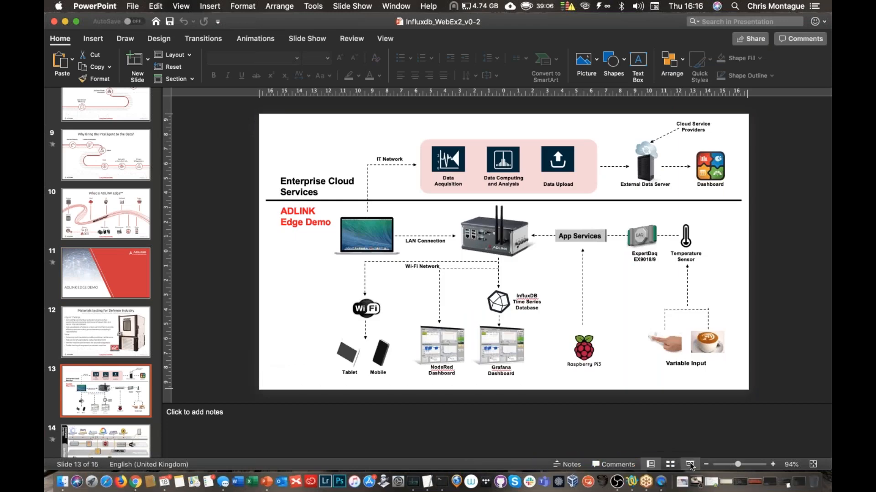
left_click(689, 464)
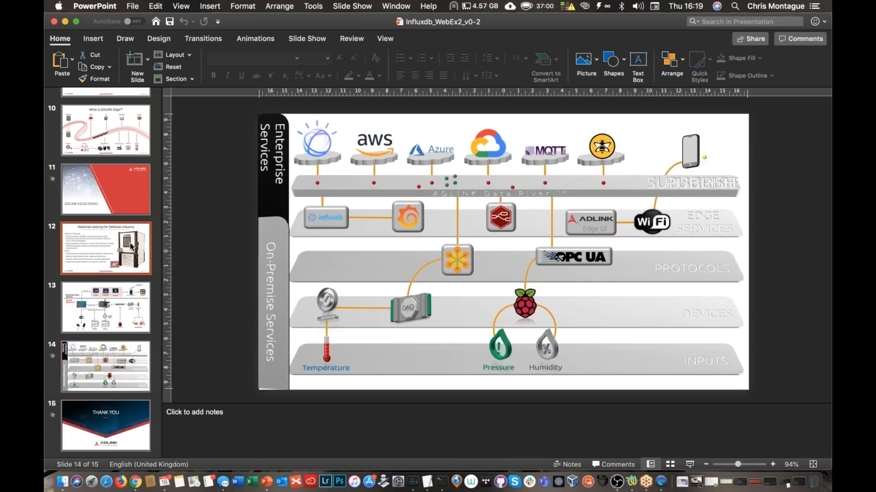
Go to slide 12, the Materials testing for Defense Industry case study.
left_click(105, 248)
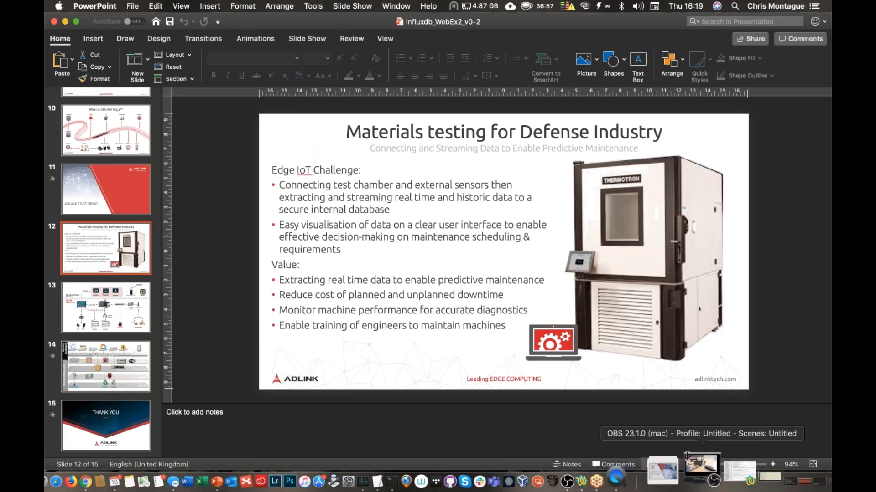
End the slide show and return to editing view on slide 14's layered architecture diagram.
left_click(306, 38)
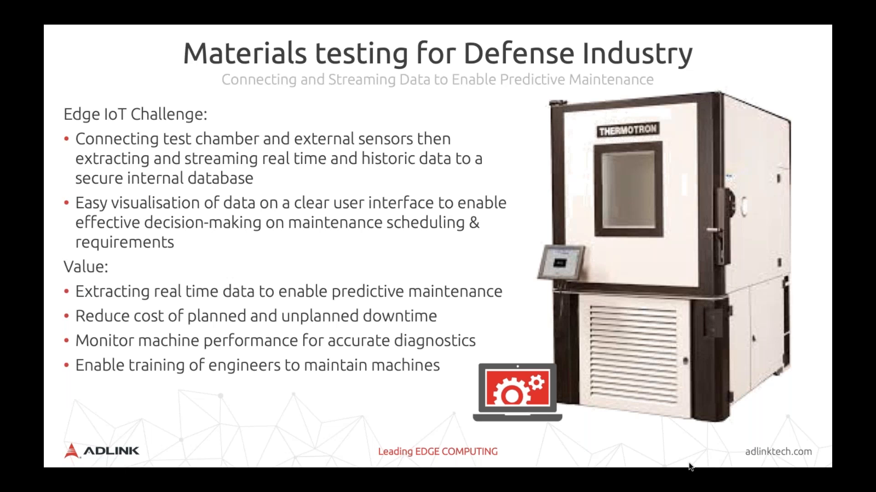
key("right")
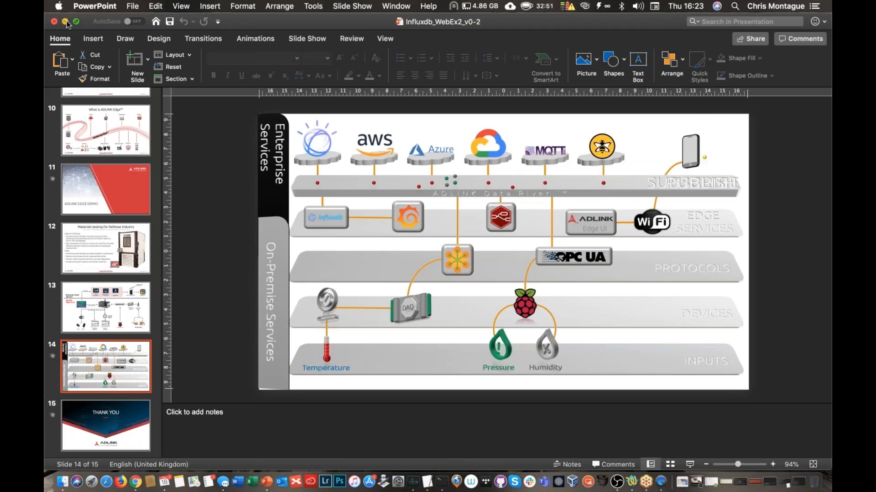
Hide PowerPoint to reveal the Terminal with the InfluxDB shell session.
left_click(65, 22)
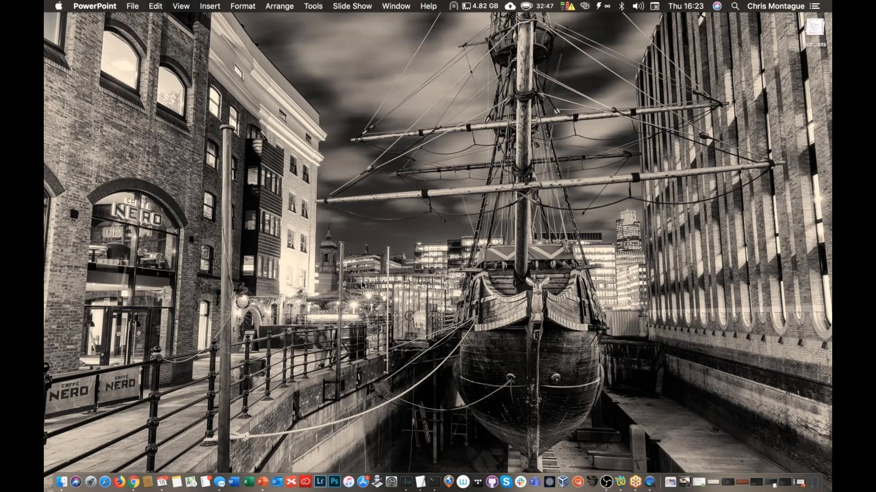
mouse_move(212, 472)
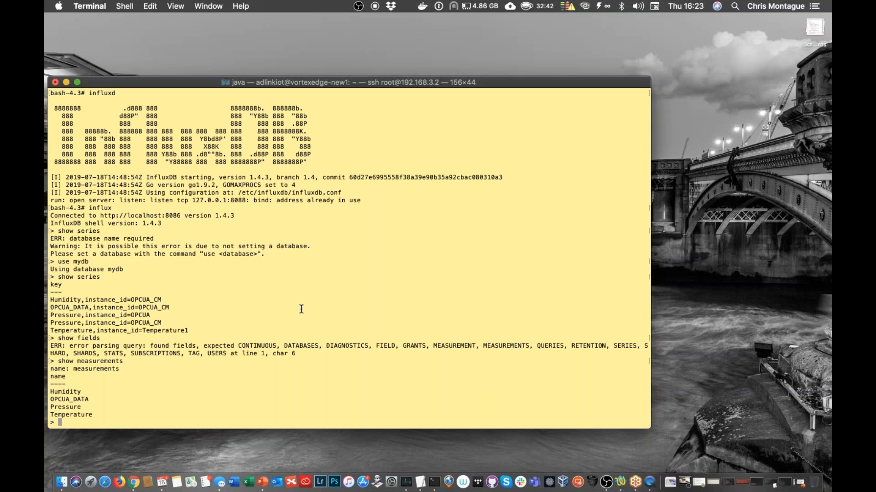
mouse_move(409, 278)
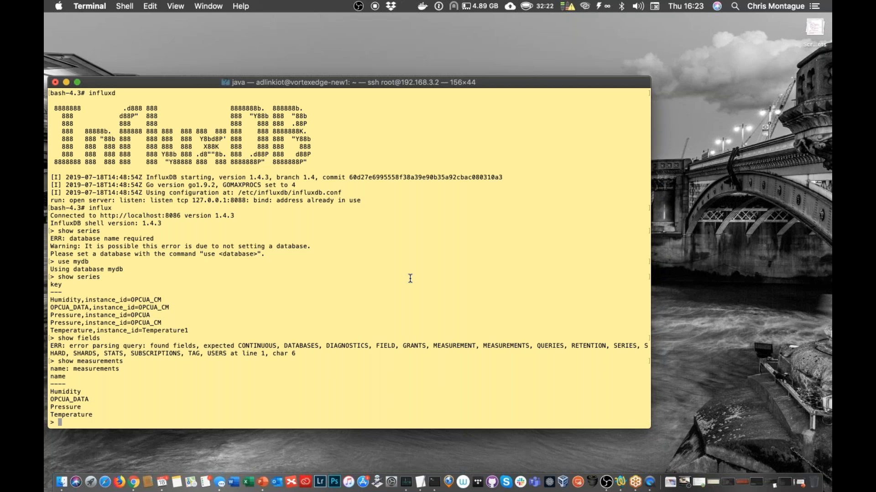
mouse_move(128, 469)
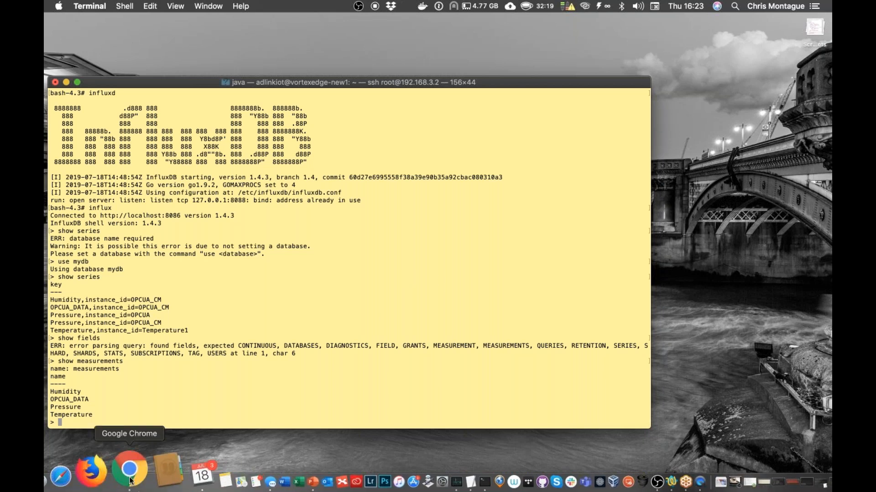
Bring Chrome forward and open the Influxdb Service from the Vortex installed services catalogue.
left_click(129, 469)
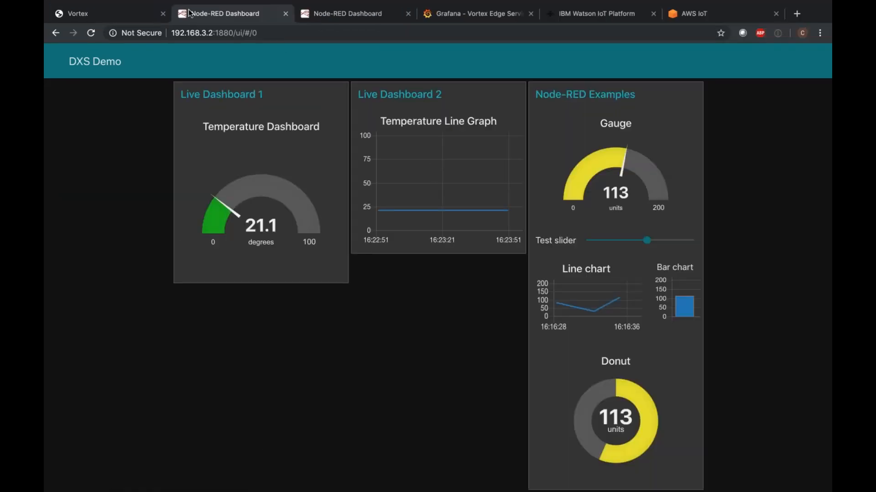
left_click(79, 14)
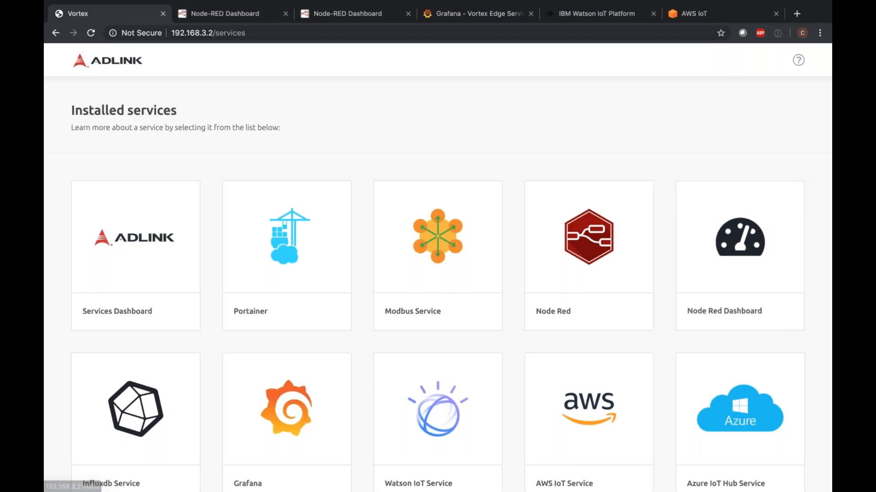
scroll("down", 3)
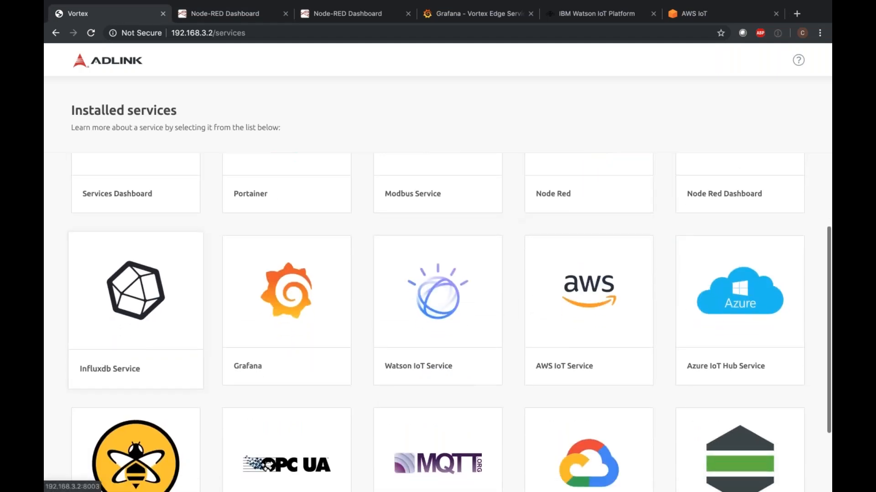
left_click(135, 290)
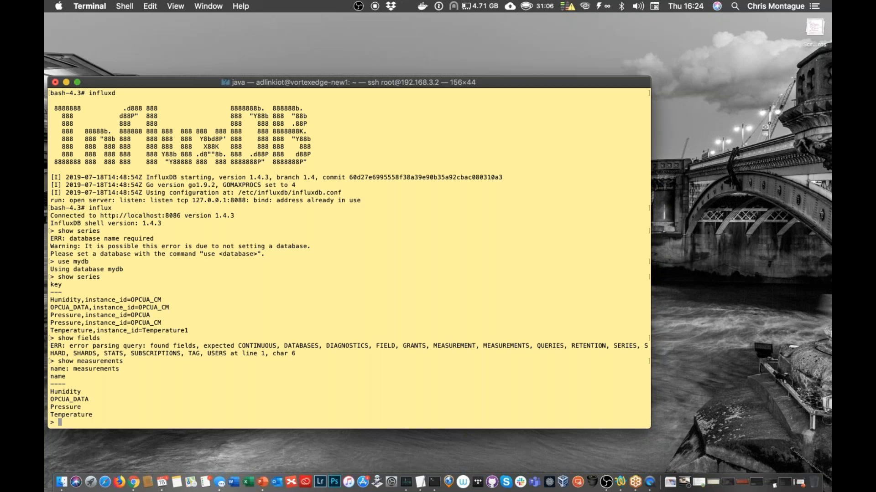
Run 'show measurements' in the influx shell to list Humidity, OPCUA_DATA, Pressure and Temperature.
type("show series")
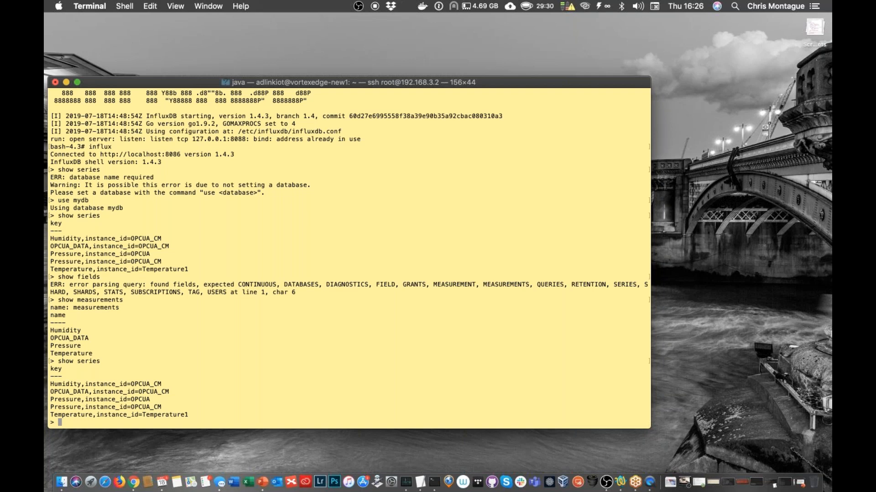
mouse_move(450, 327)
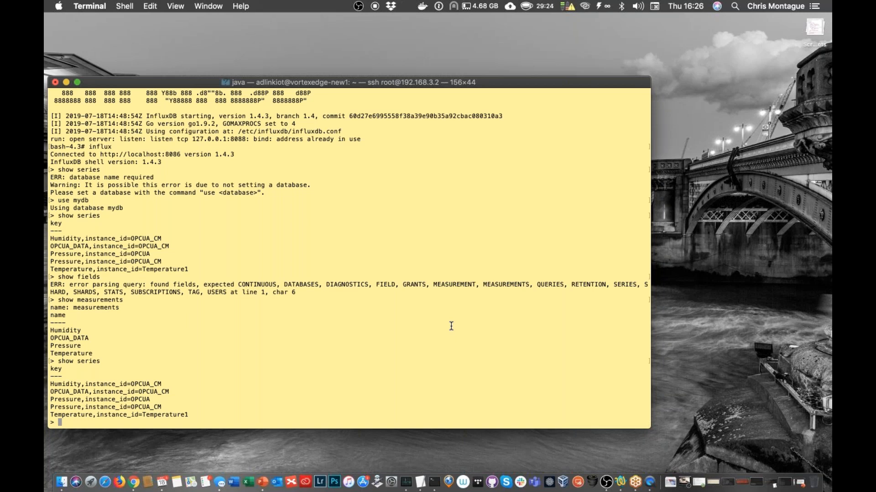
type("show")
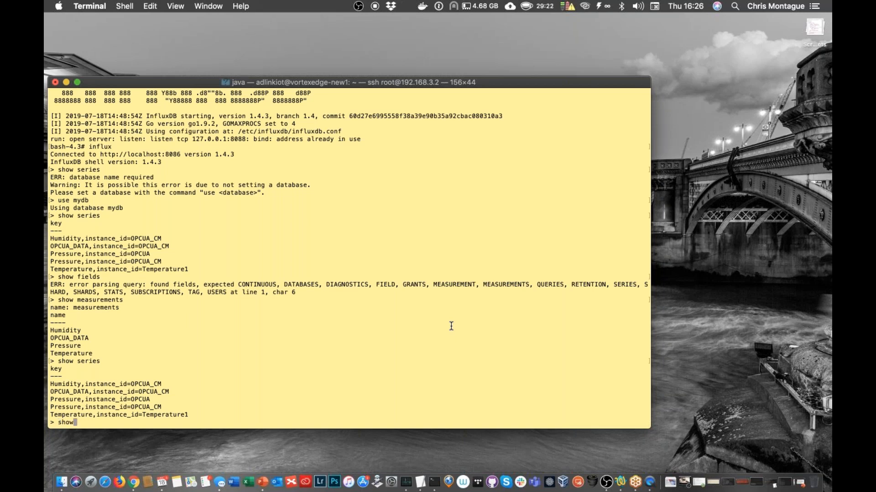
type("mea")
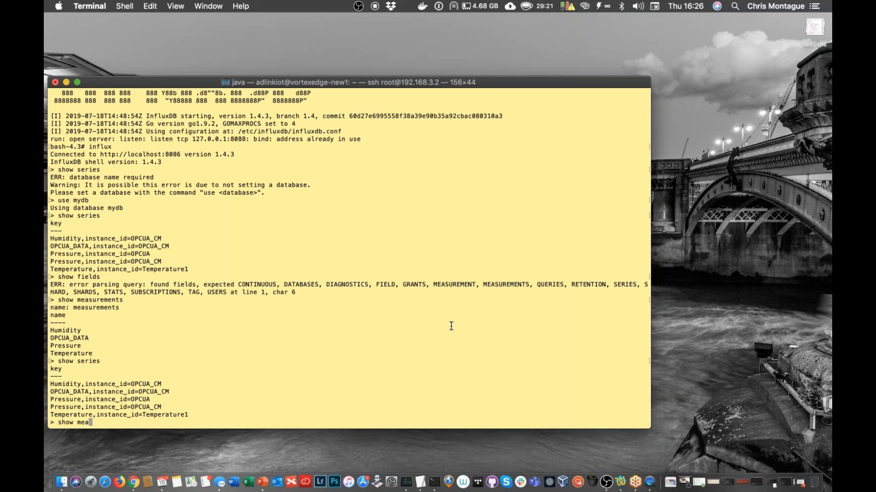
type("surement")
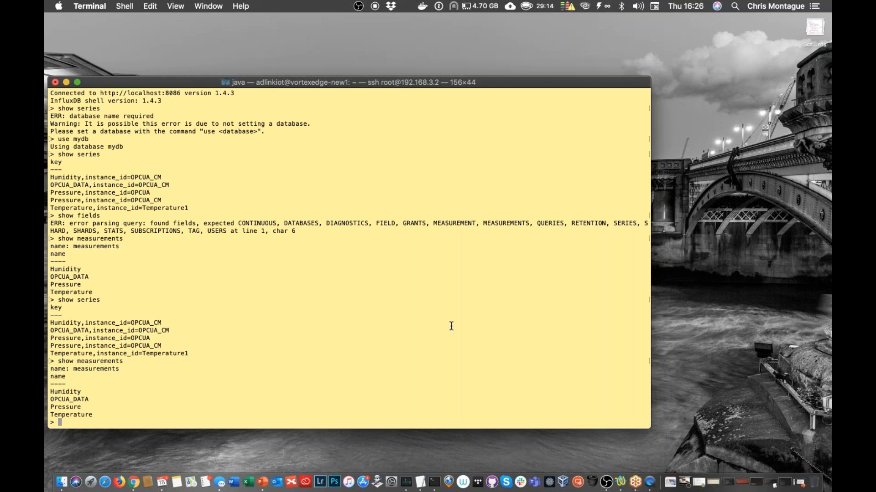
Run 'show field keys' to list each measurement's float fields.
type("show")
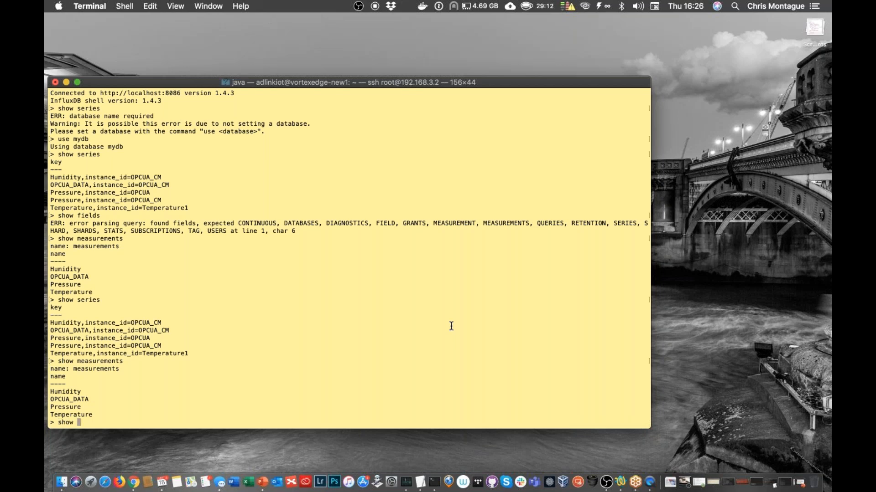
type("field keys")
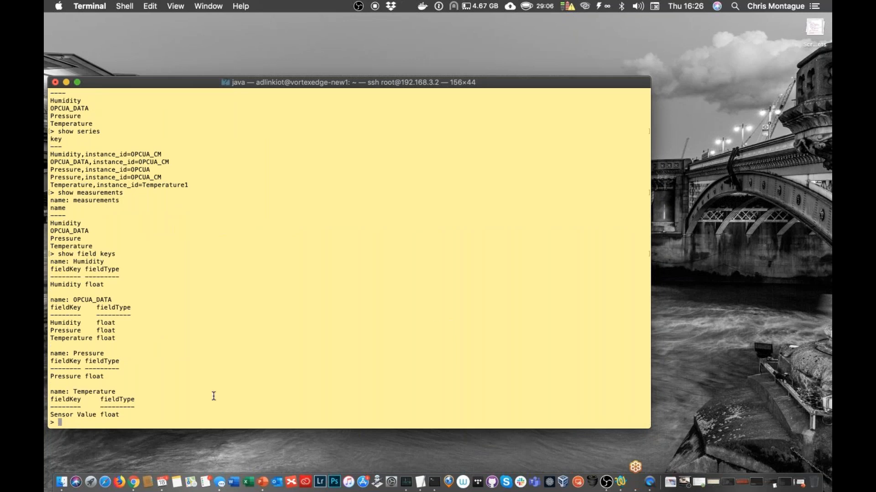
mouse_move(122, 327)
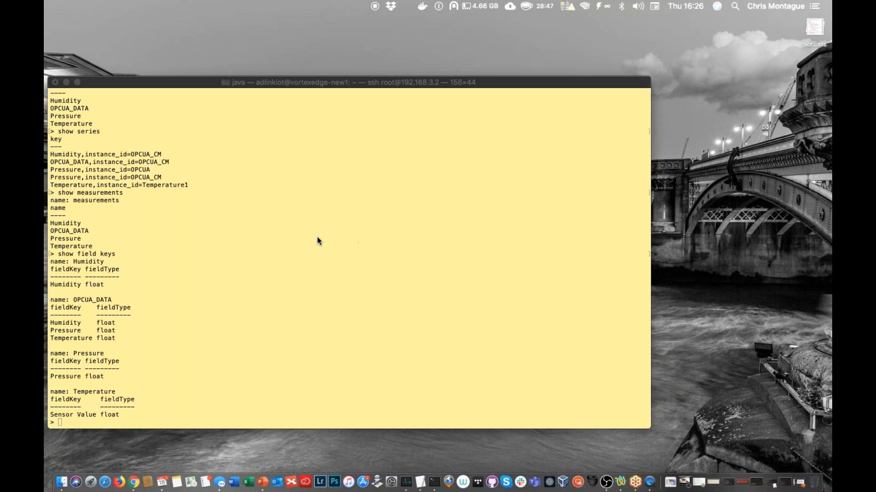
mouse_move(353, 239)
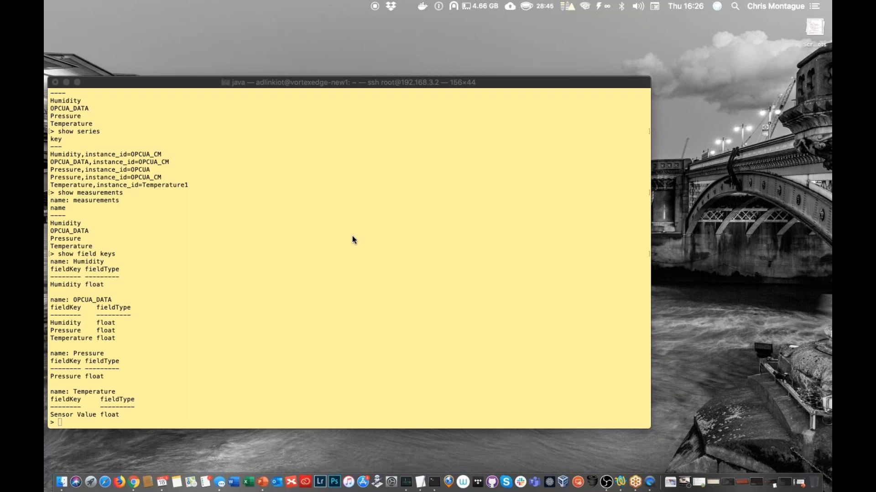
mouse_move(658, 64)
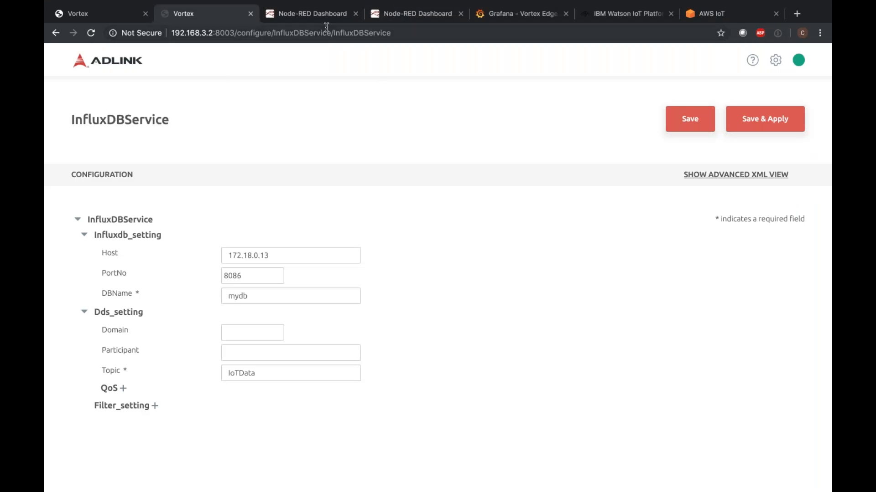
Glance at the Node-RED dashboard, then review the Vortex Installed services tiles.
left_click(310, 14)
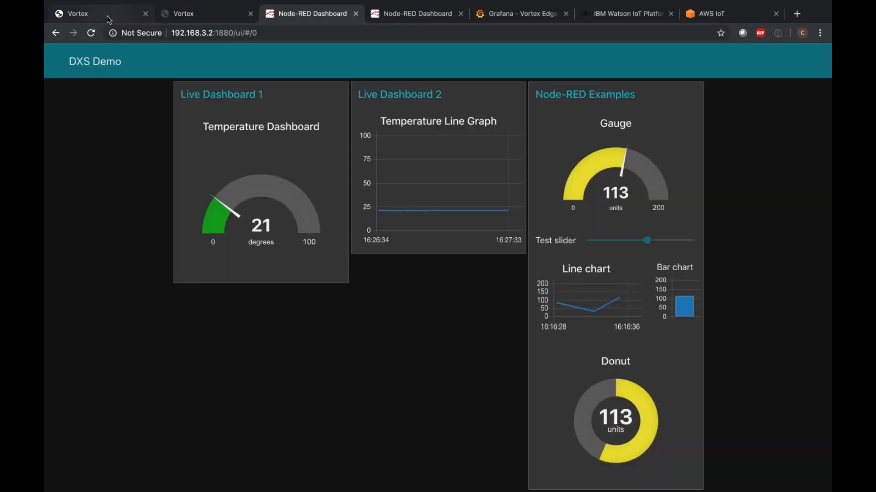
left_click(79, 14)
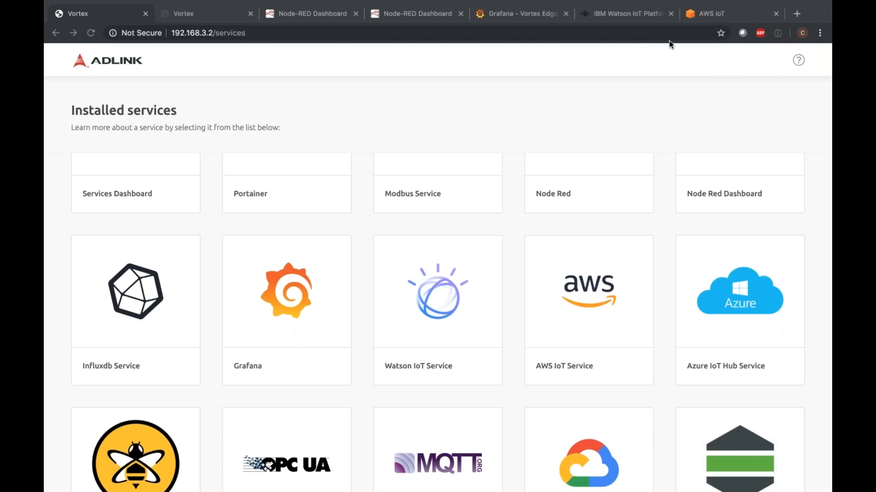
mouse_move(499, 274)
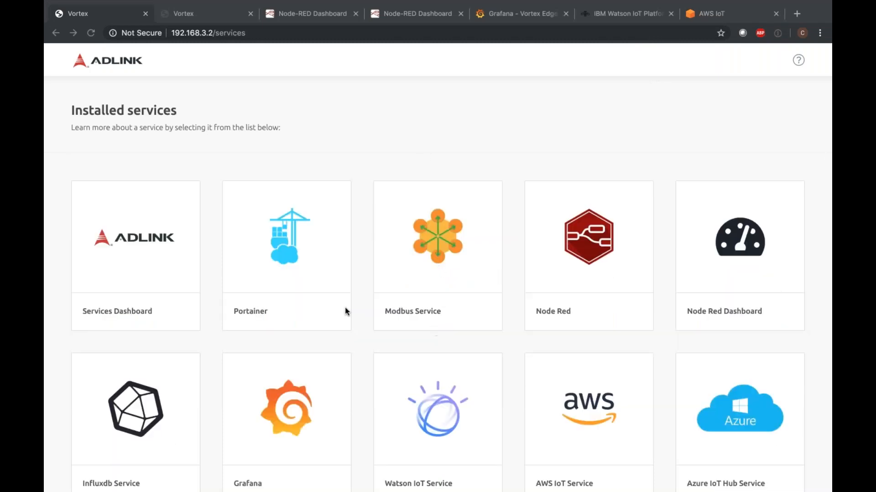
scroll("down", 3)
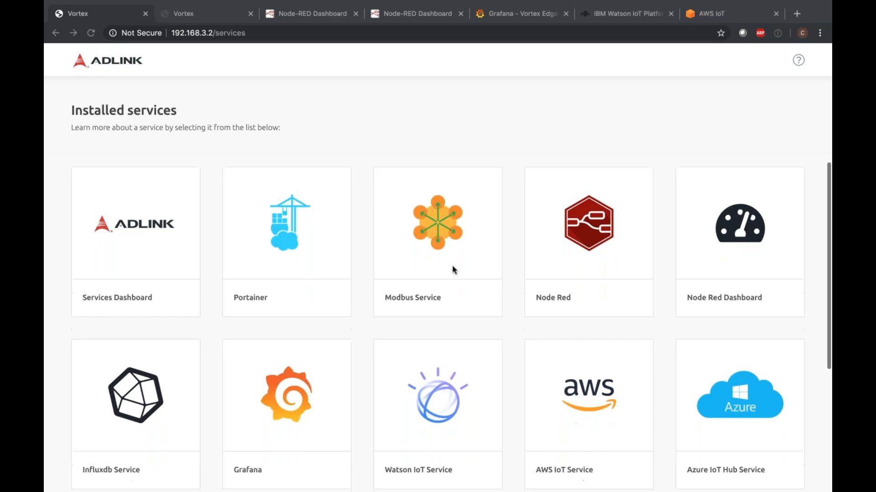
scroll("down", 3)
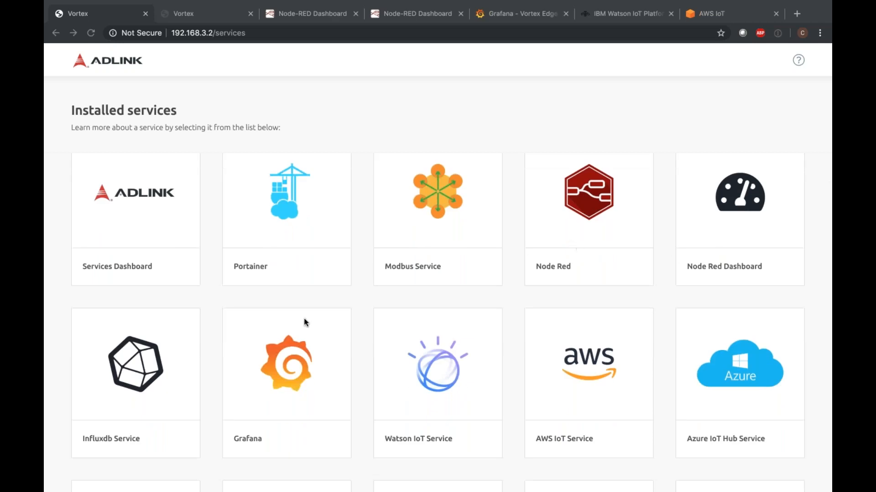
scroll("down", 3)
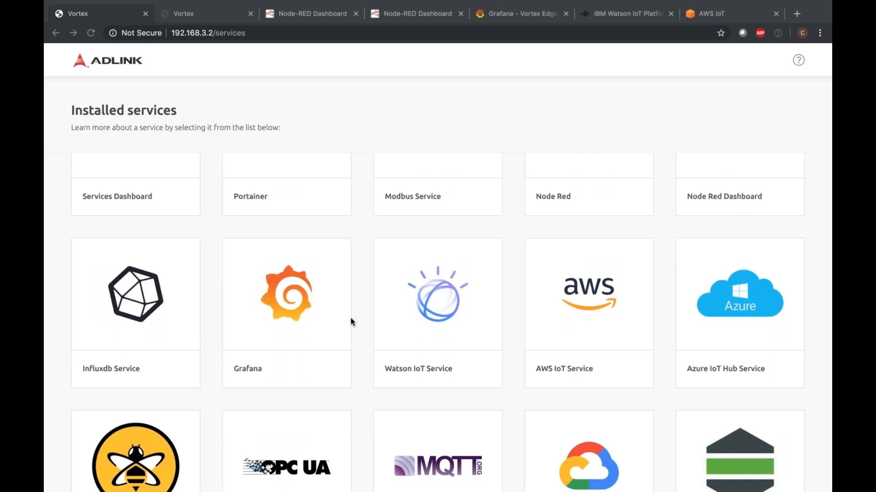
mouse_move(541, 266)
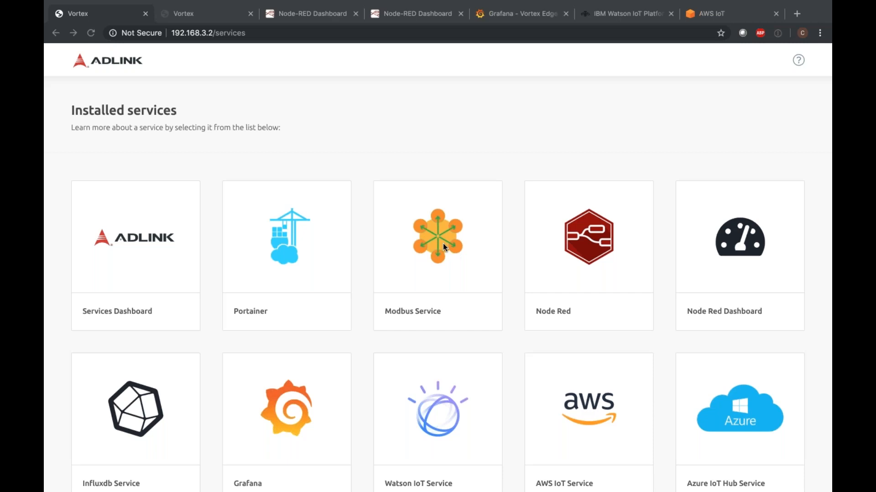
mouse_move(413, 309)
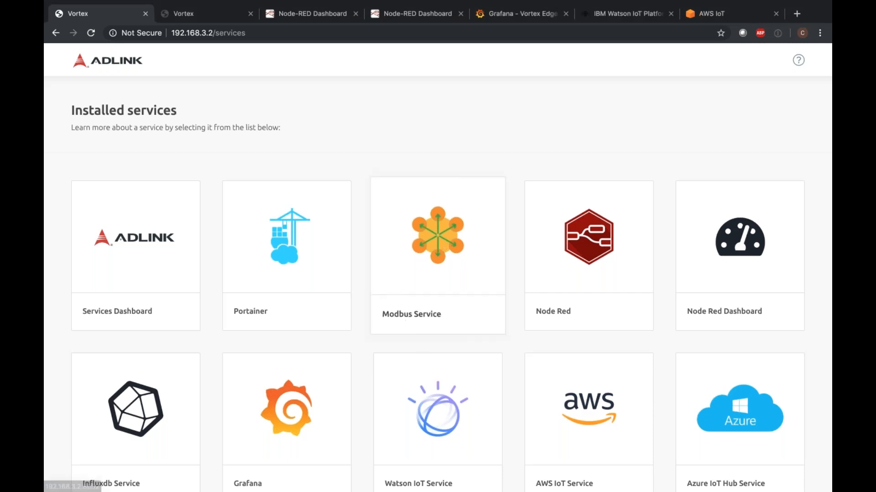
Review the ModbusConnector configuration: RTU on /dev/ttyS1 with a Temperature1 instance identifier.
left_click(437, 236)
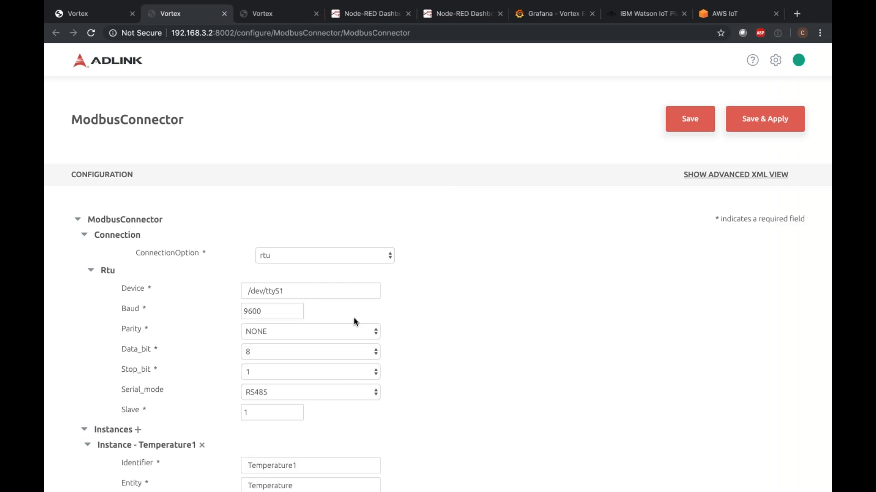
left_click(310, 291)
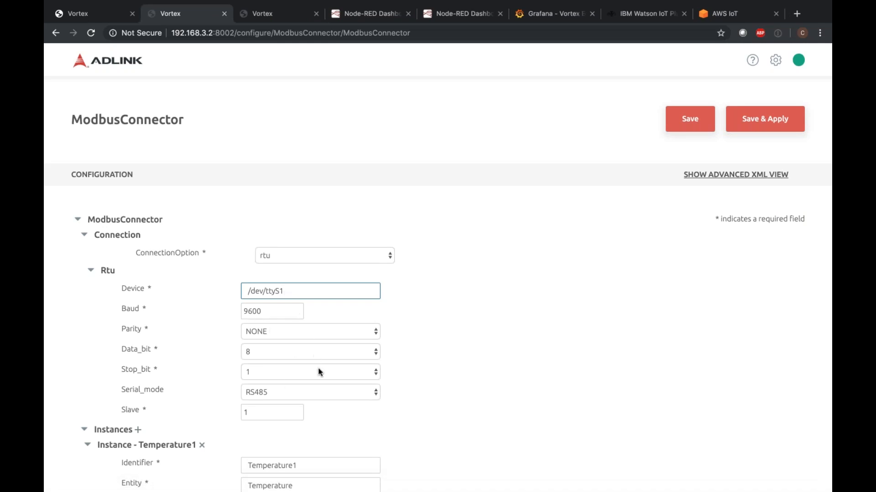
scroll("down", 3)
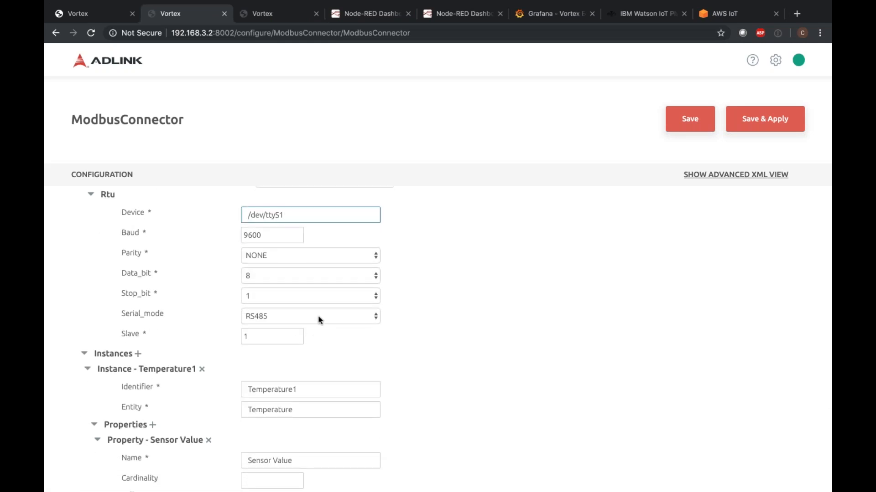
left_click(310, 390)
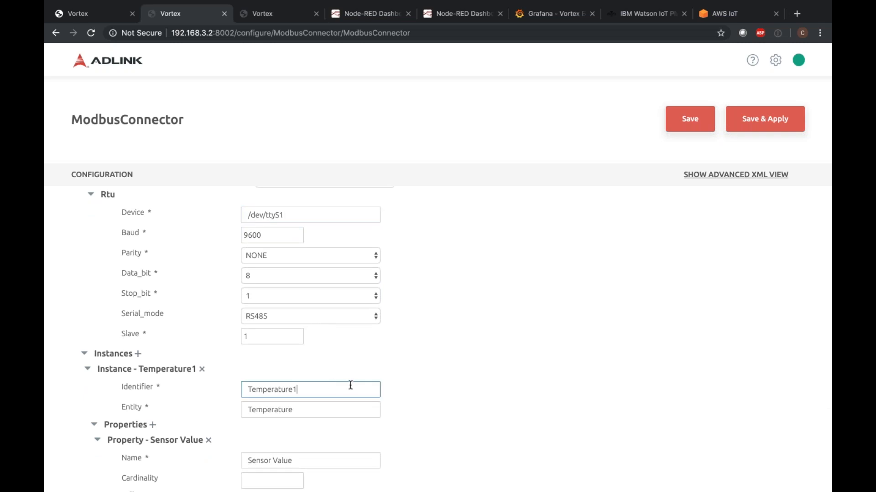
scroll("down", 3)
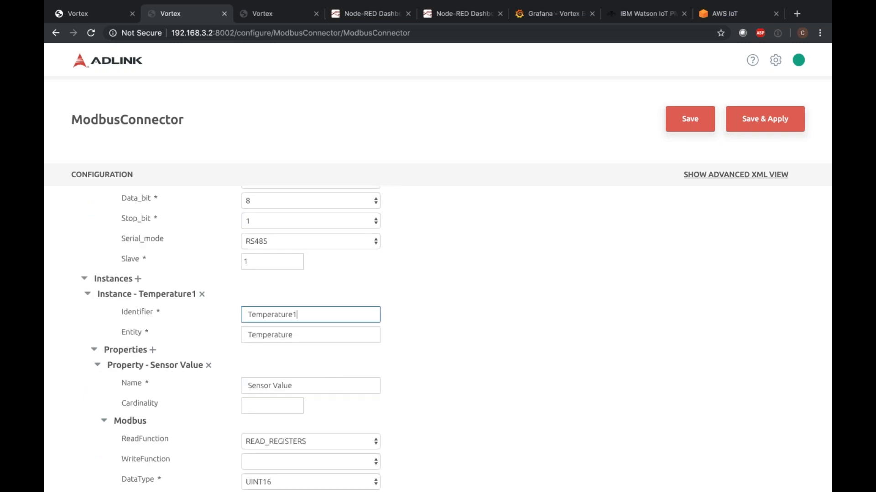
mouse_move(298, 335)
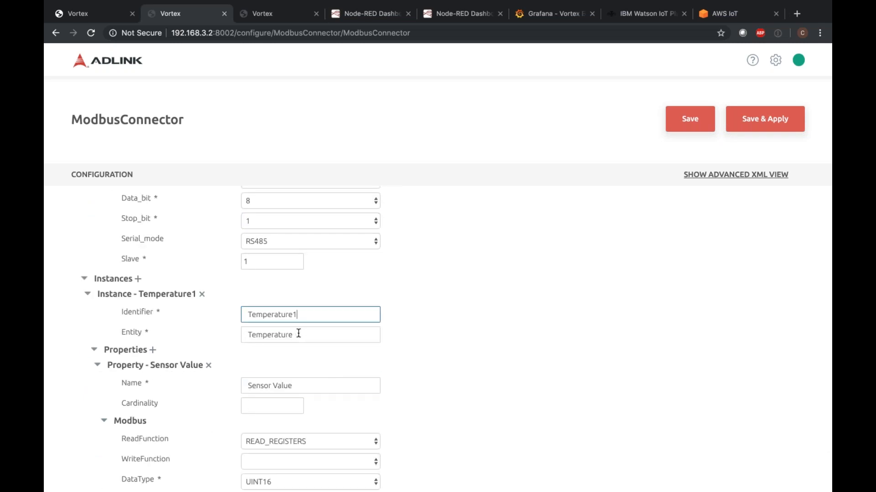
scroll("down", 3)
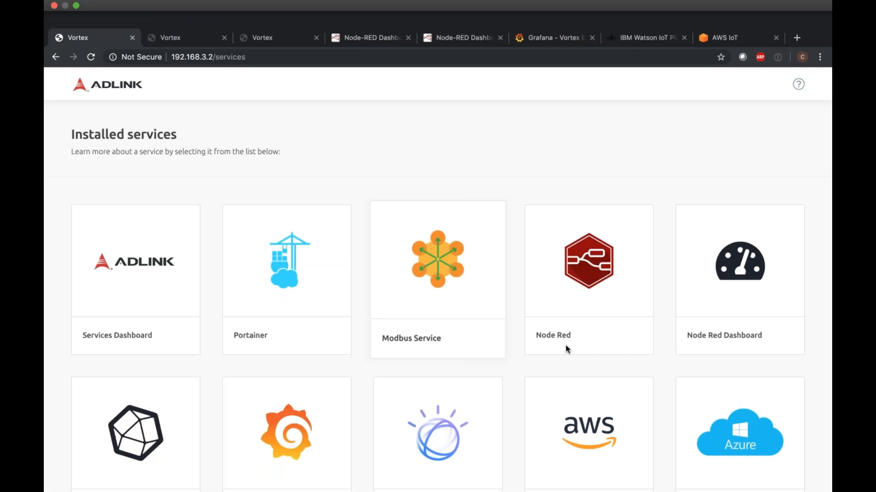
Review the OPCUAReader configuration's Humidity monitored item with instance ID OPCUA_CM.
left_click(437, 260)
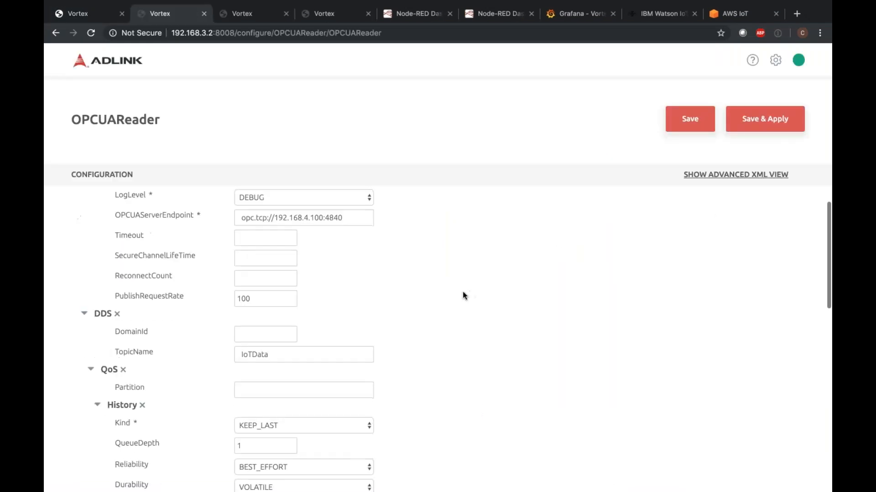
scroll("down", 3)
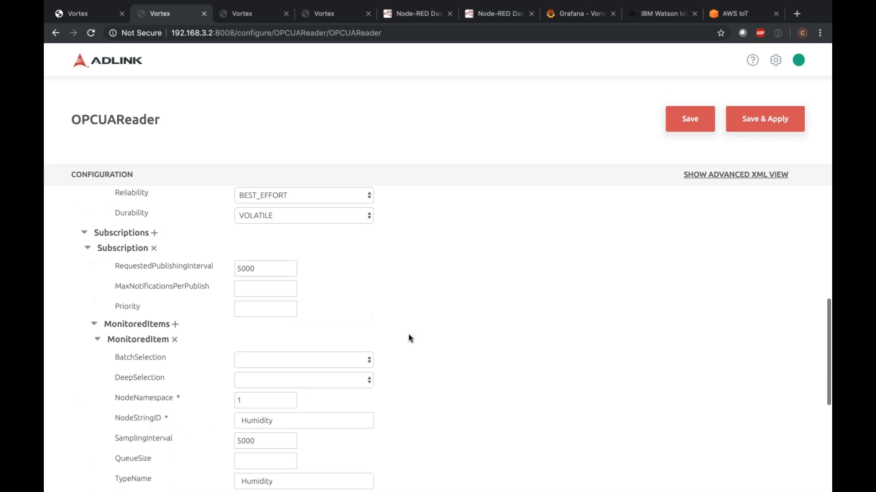
scroll("down", 3)
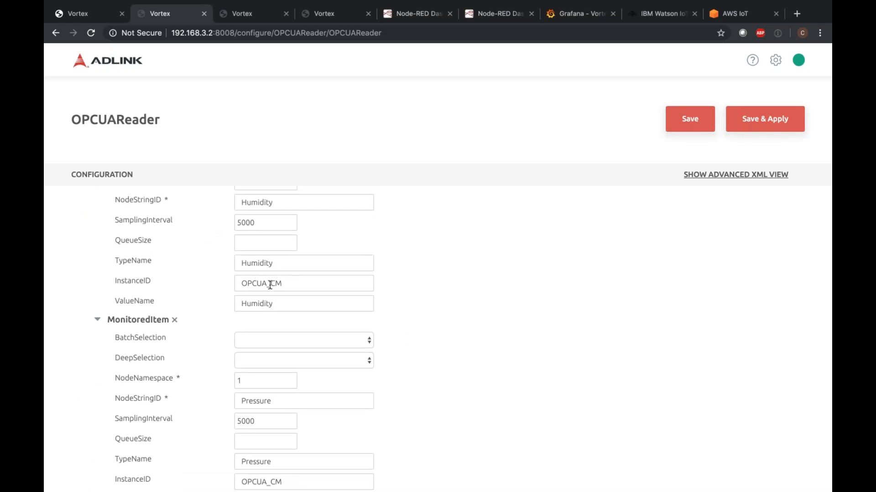
left_click(303, 283)
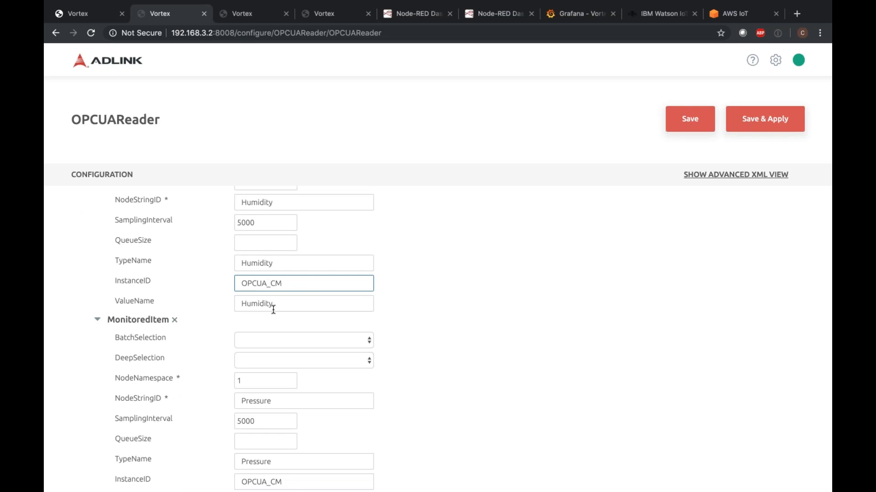
Review the Pressure monitored item's 5000 ms sampling interval and OPCUA_CM instance ID.
scroll("down", 3)
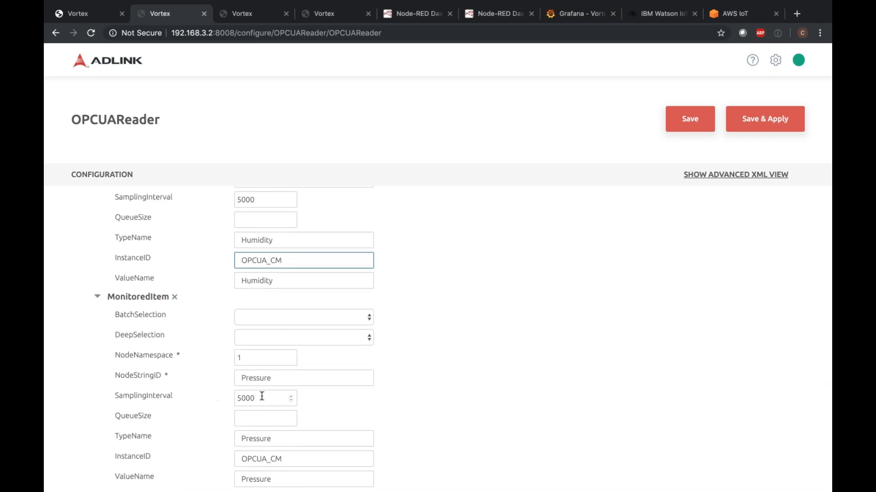
left_click(265, 398)
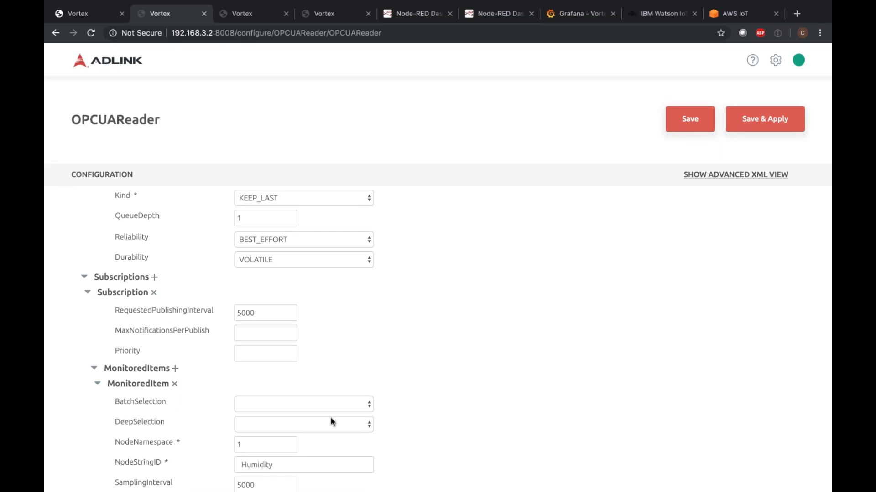
mouse_move(483, 156)
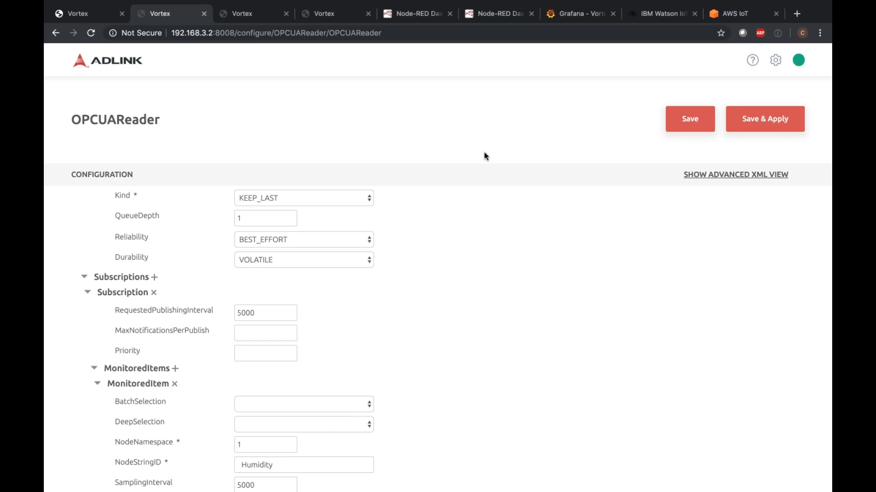
mouse_move(404, 302)
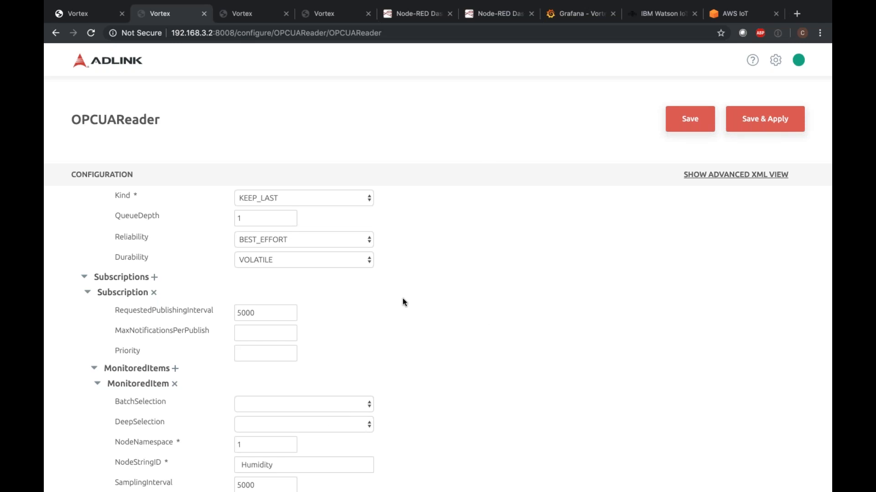
scroll("down", 3)
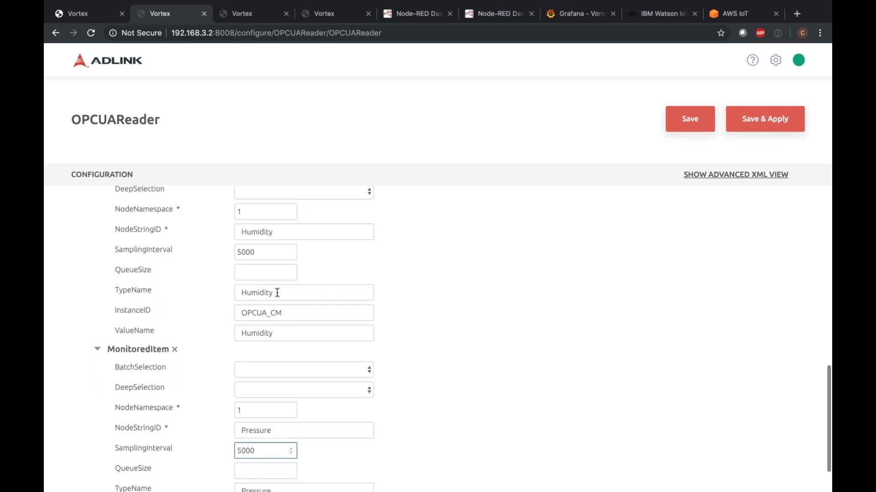
left_click(303, 313)
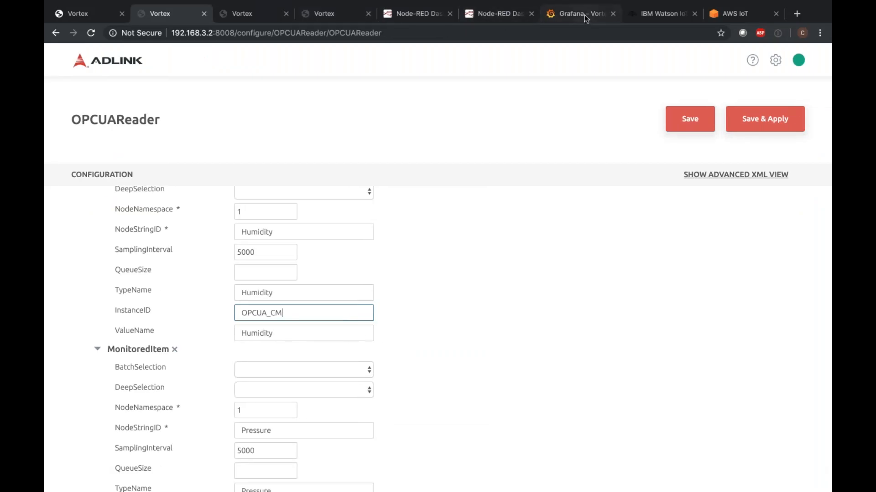
Show the Grafana vortex-edge-services-demo dashboard with live Temperature, Pressure and Humidity readings.
left_click(578, 13)
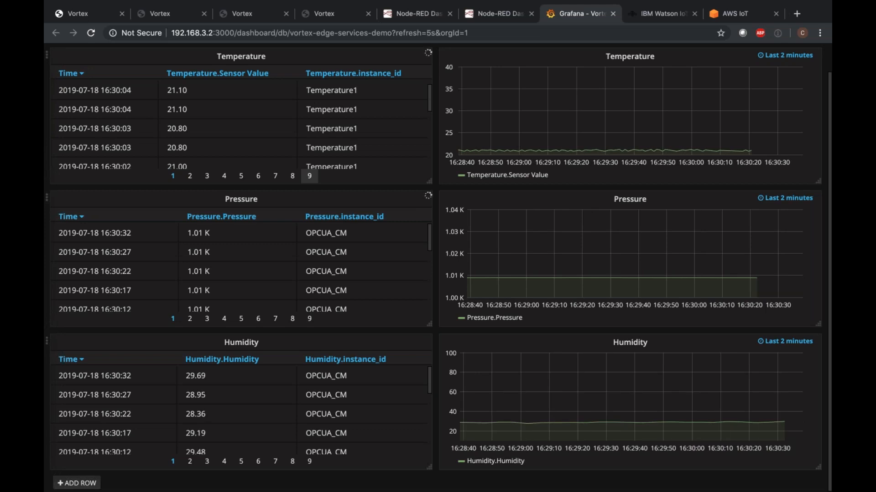
mouse_move(641, 160)
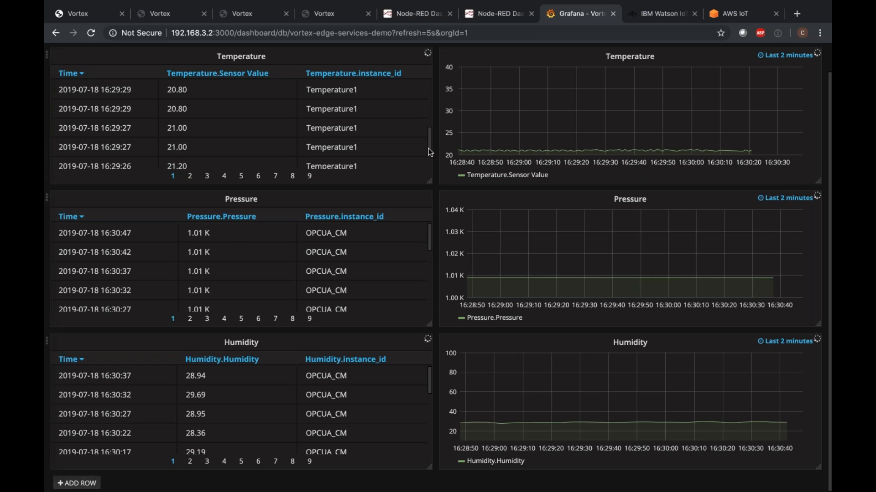
mouse_move(430, 152)
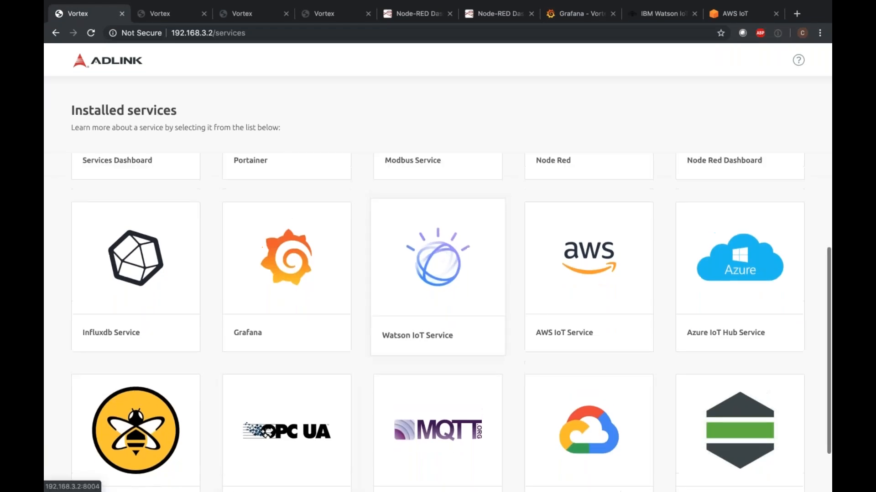
scroll("down", 3)
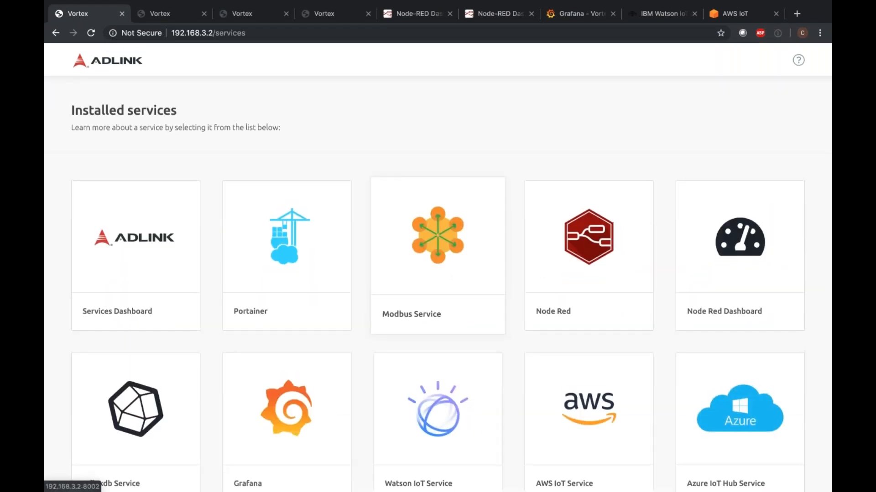
scroll("down", 3)
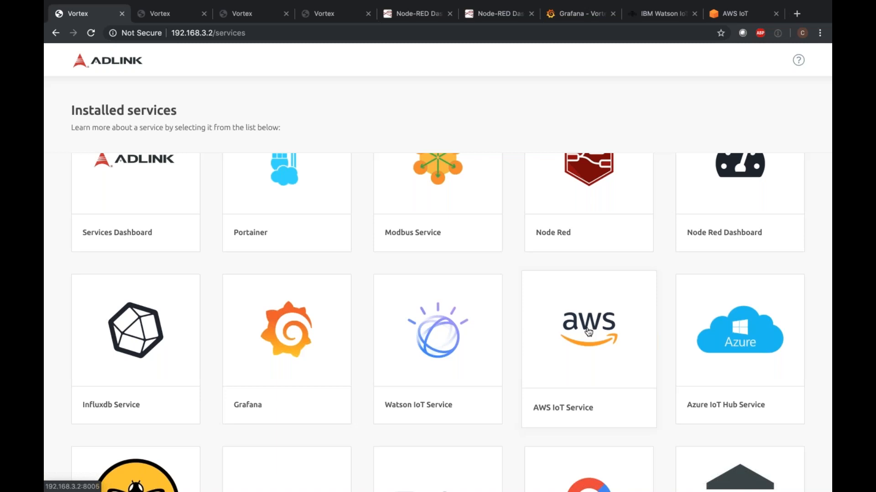
Review the AWSIoTCloud configuration: topic IoTData and thing Temperature-Temperature1.
left_click(588, 330)
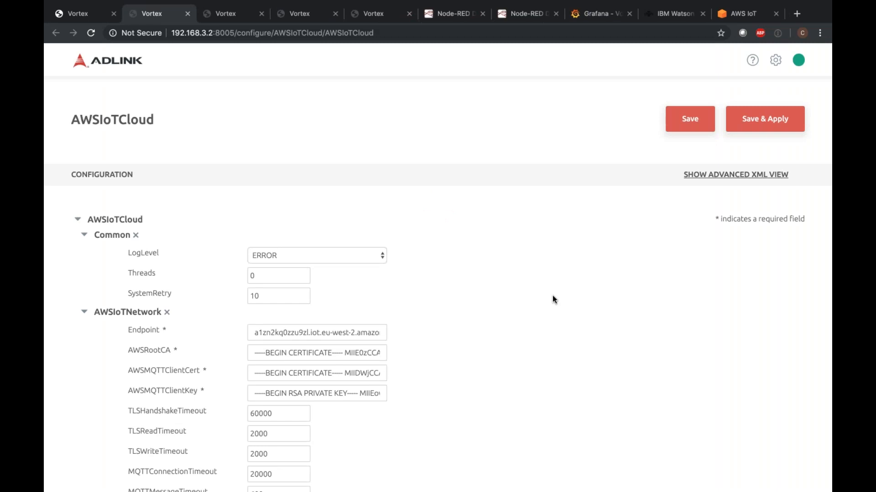
scroll("down", 3)
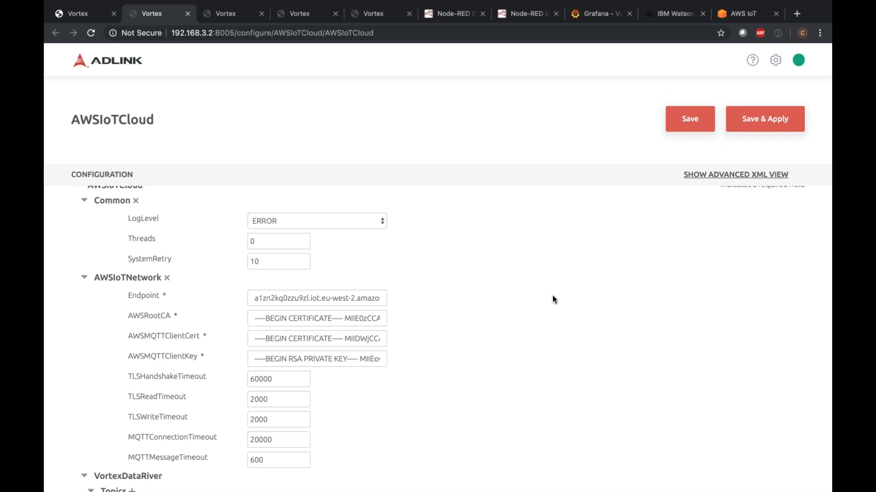
scroll("down", 3)
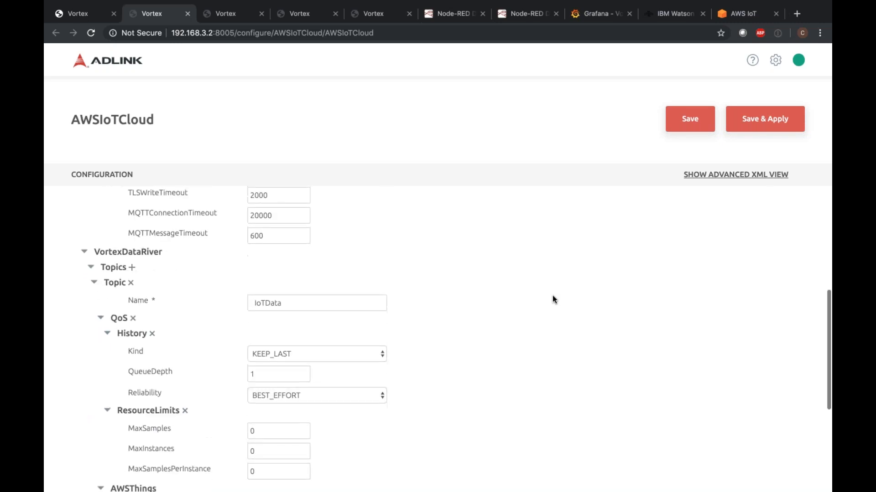
scroll("down", 3)
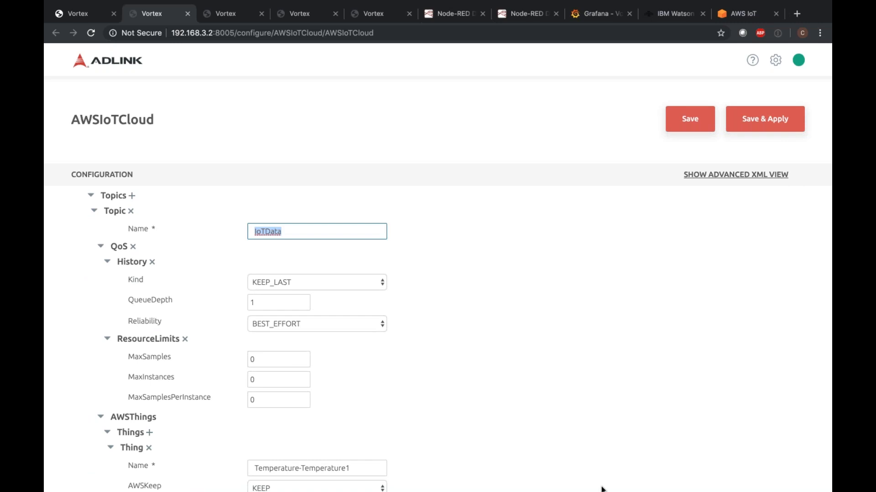
scroll("down", 3)
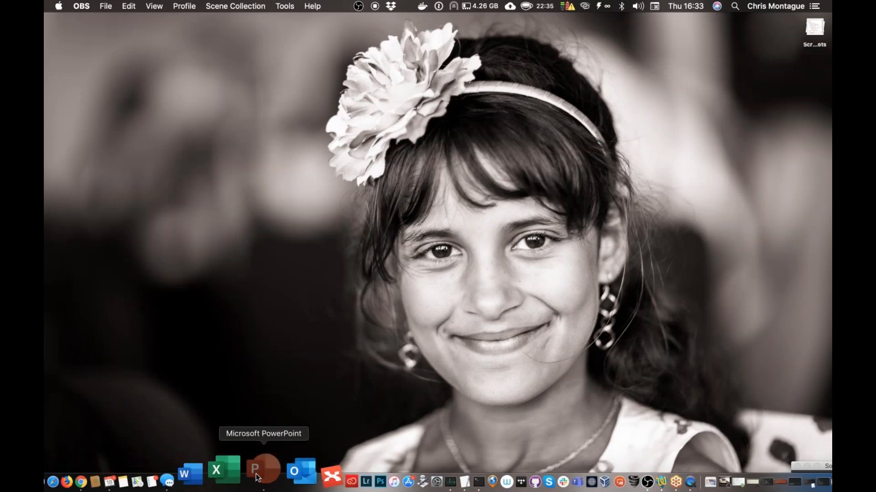
Leave the browser and return to the bare macOS desktop.
left_click(263, 472)
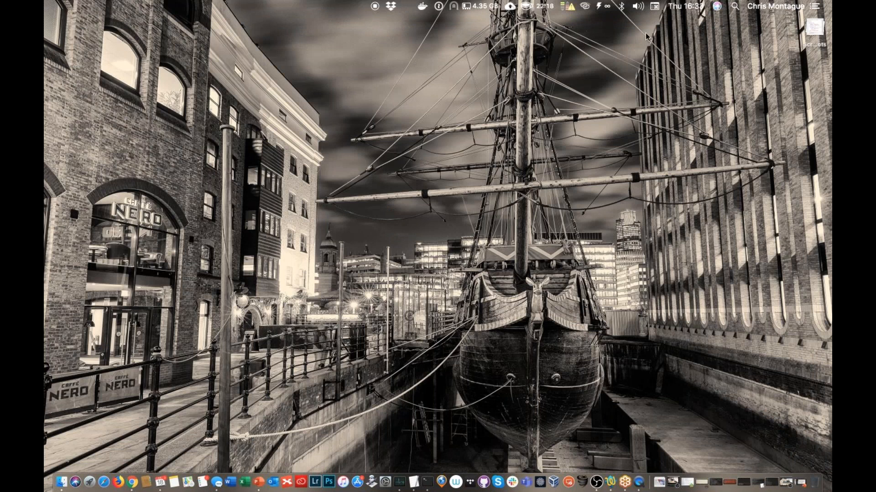
mouse_move(500, 323)
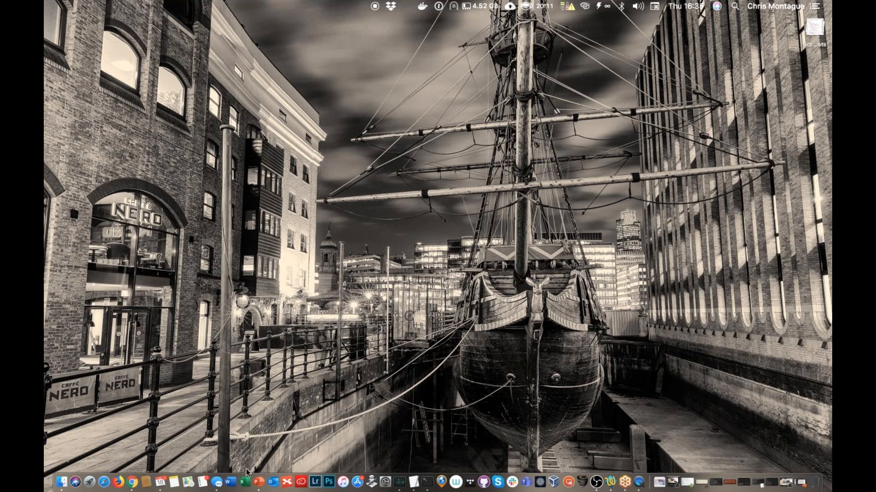
mouse_move(257, 478)
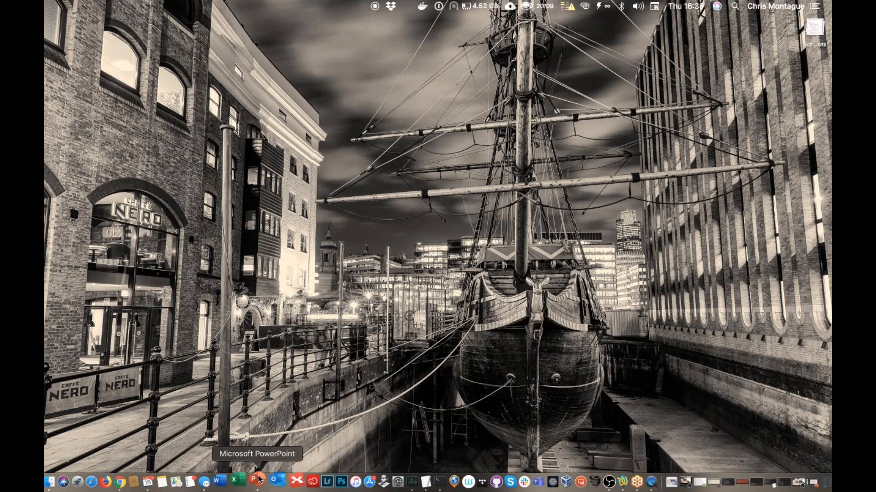
Present the slide 14 architecture diagram full screen during Q&A, then close the presentation.
left_click(257, 481)
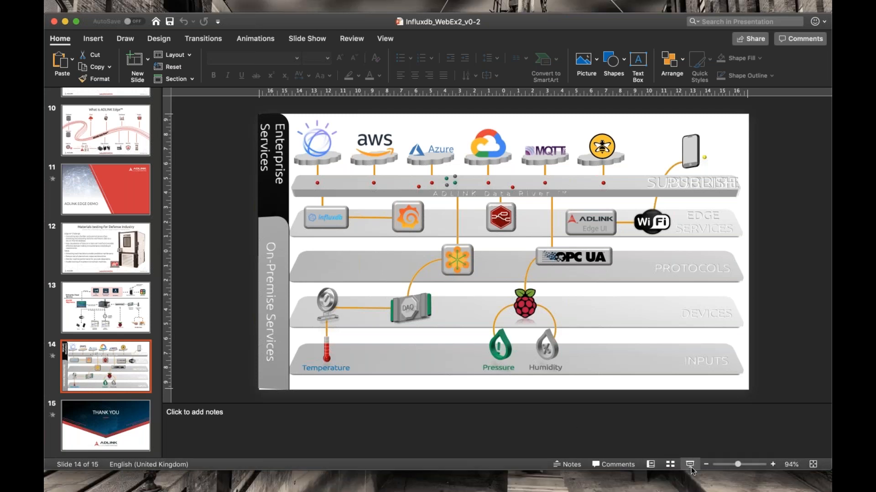
left_click(690, 464)
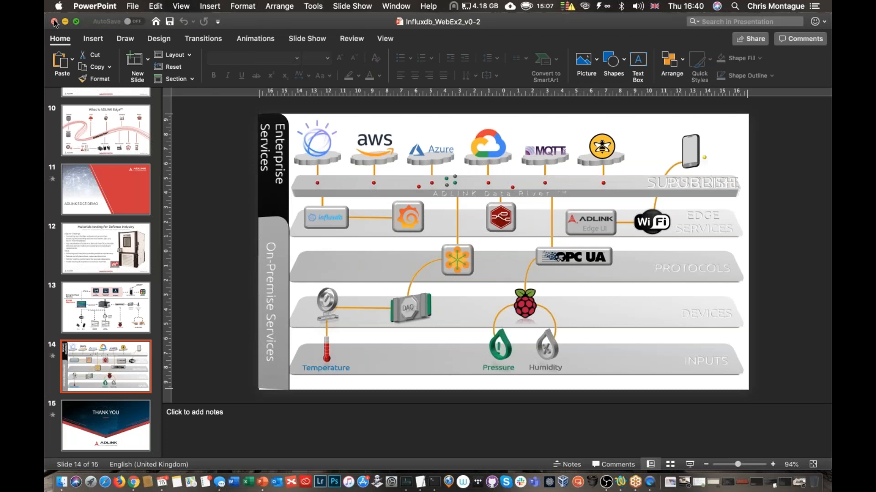
left_click(53, 21)
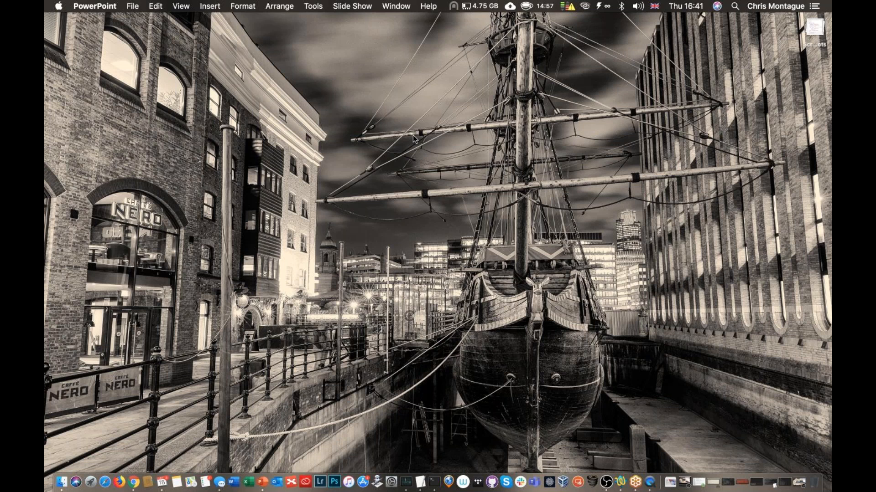
mouse_move(827, 39)
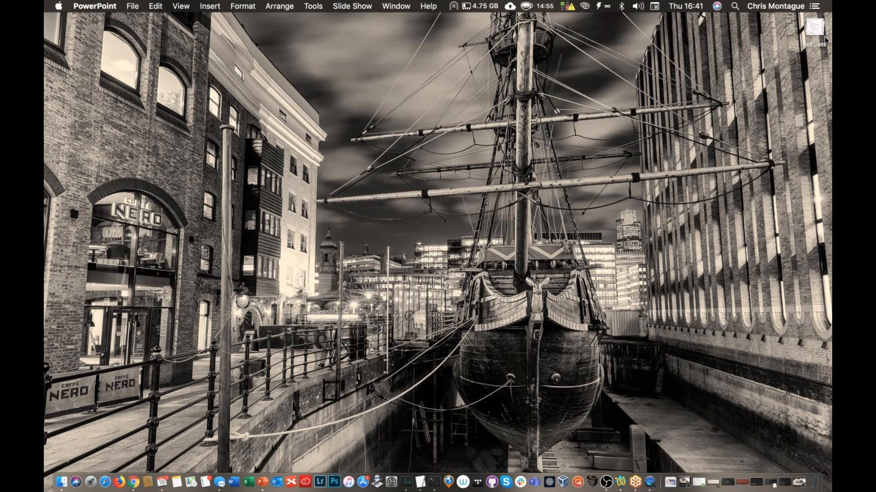